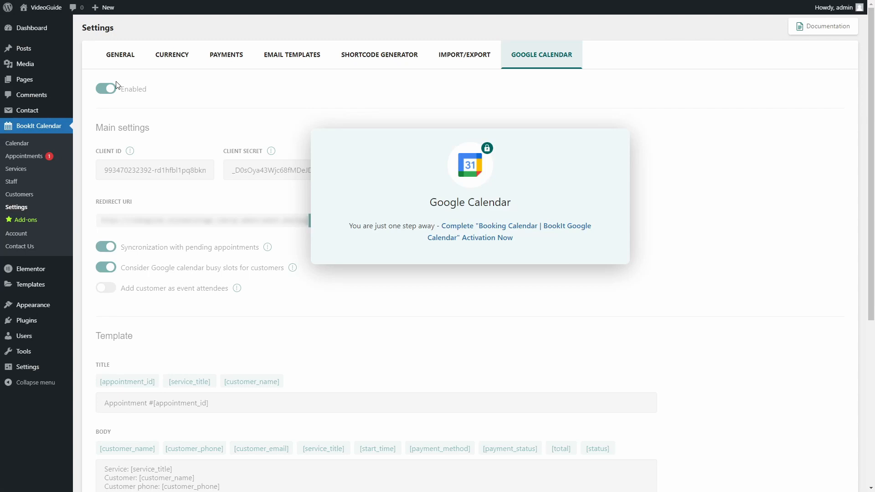
mouse_move(194, 215)
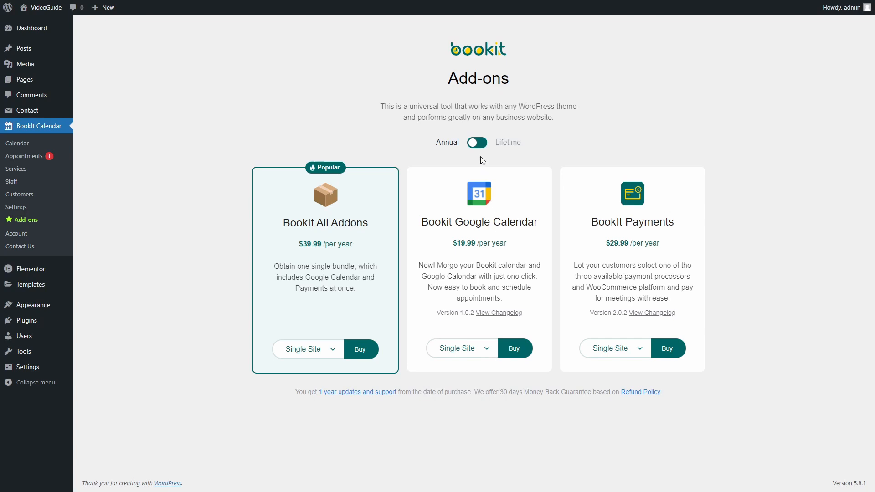
Step: Switch the BookIt add-on pricing from annual to lifetime plans
left_click(477, 142)
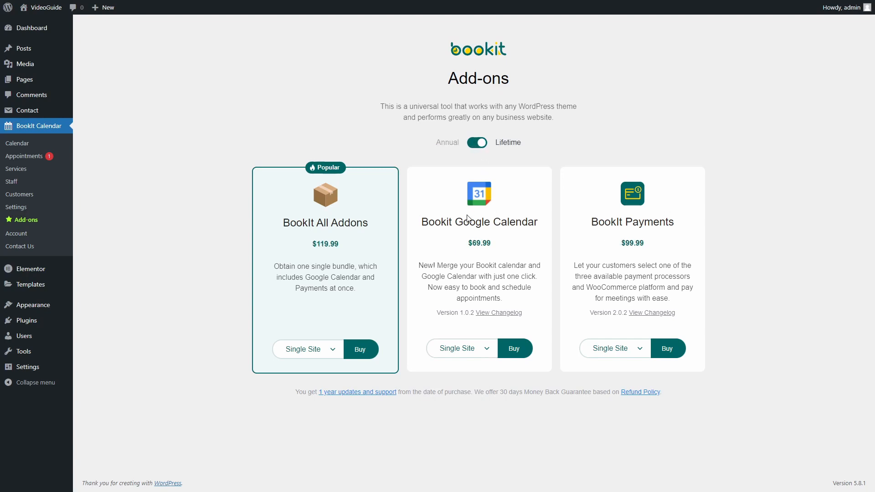
mouse_move(512, 403)
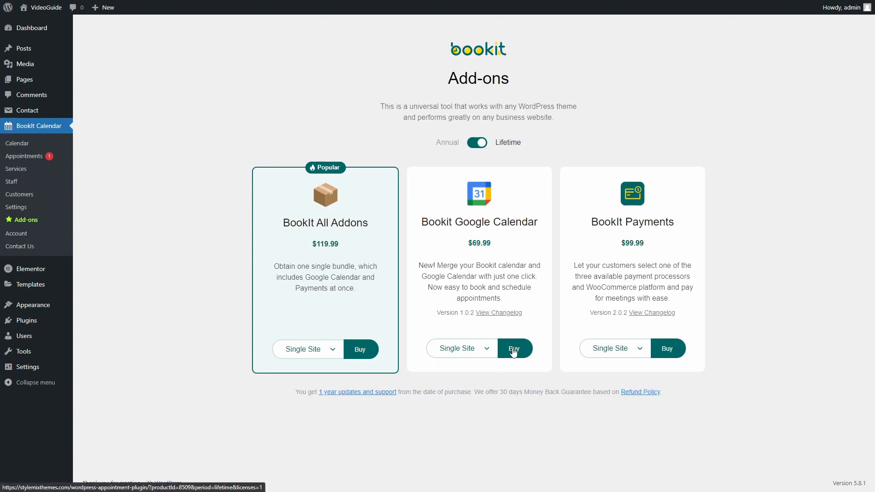
Step: Open the checkout for the lifetime Google Calendar add-on at $69.99
left_click(514, 349)
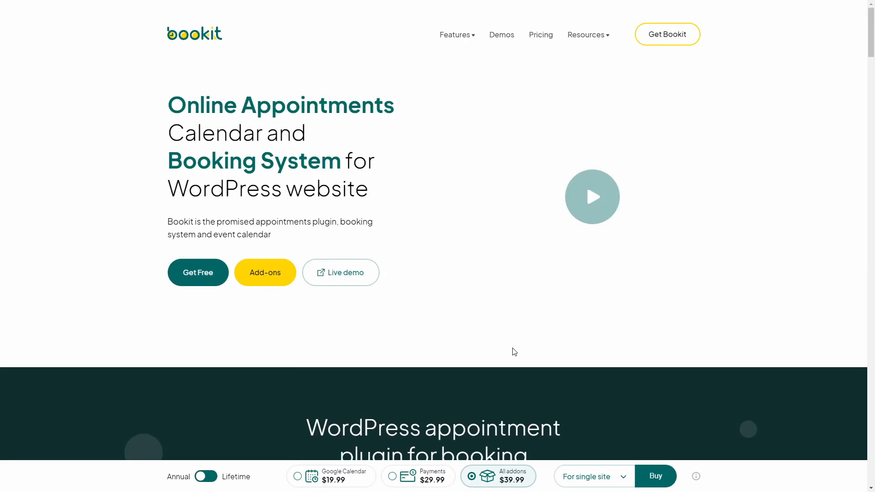
left_click(655, 476)
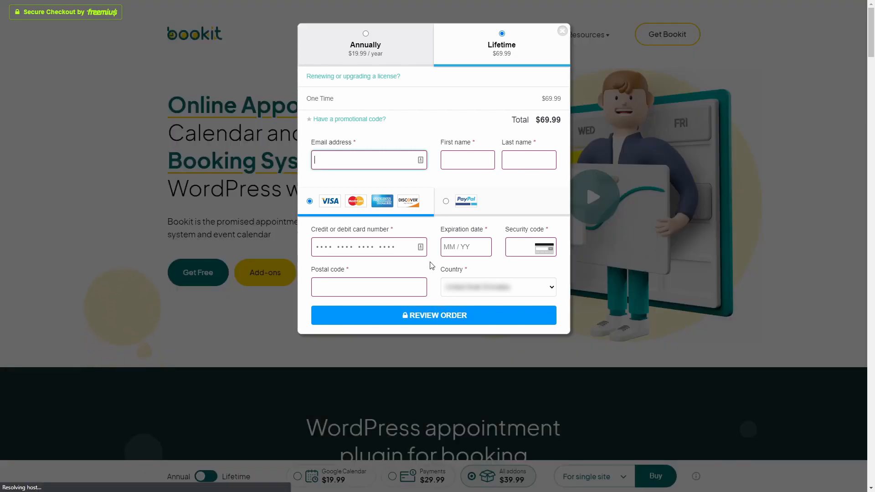
mouse_move(458, 184)
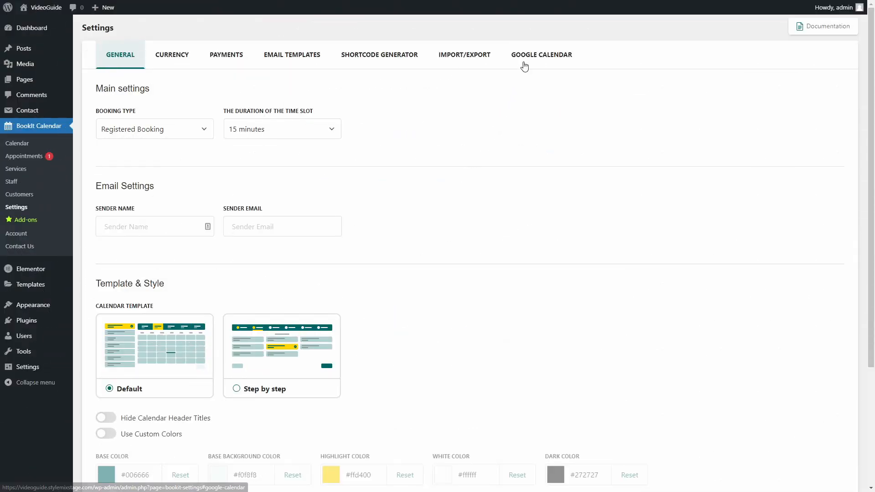
Step: Enter the licence key for the Google Calendar add-on and activate it
left_click(542, 55)
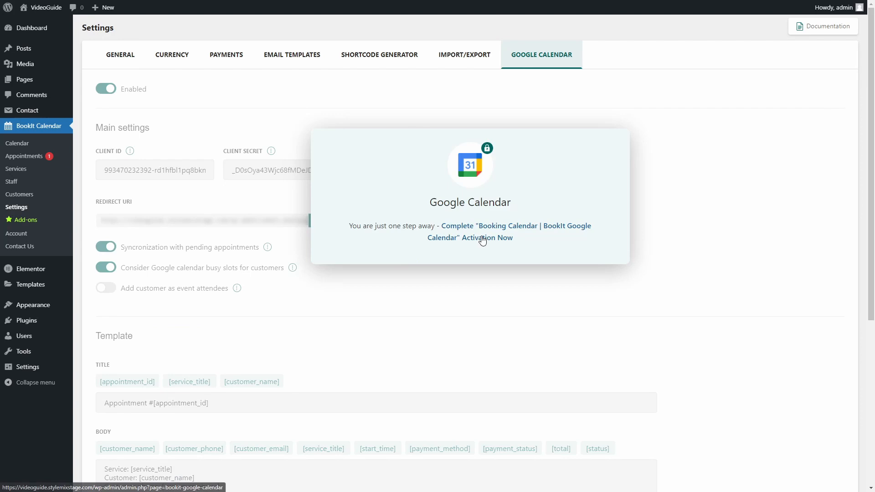
left_click(492, 237)
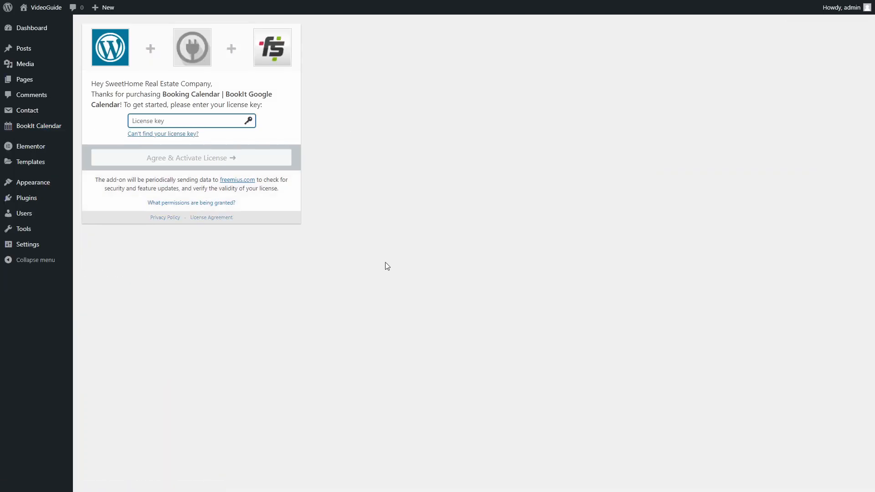
type("licensekey")
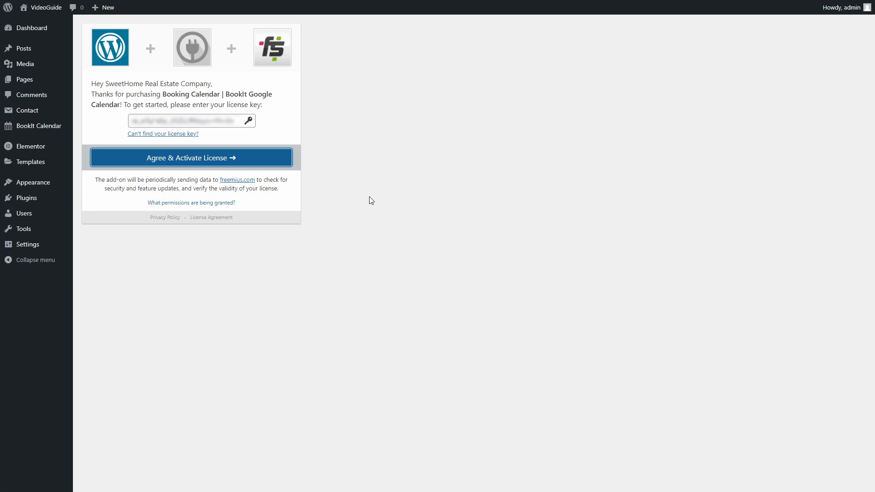
left_click(191, 159)
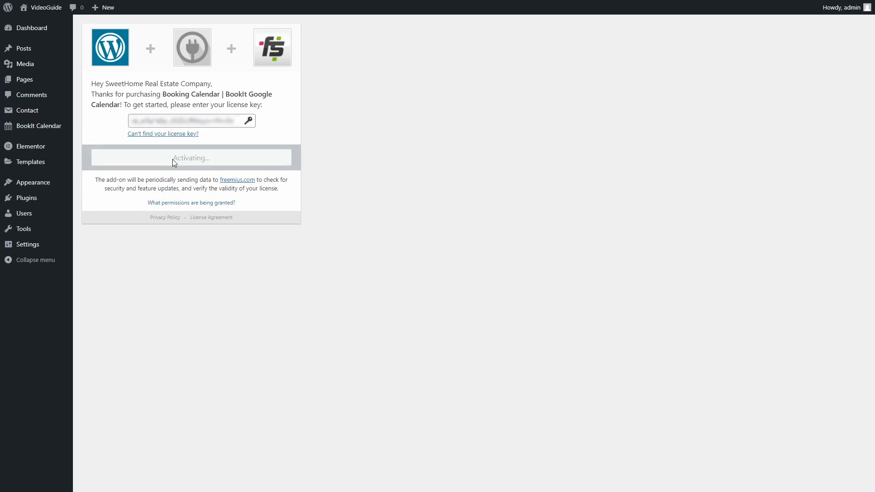
left_click(191, 158)
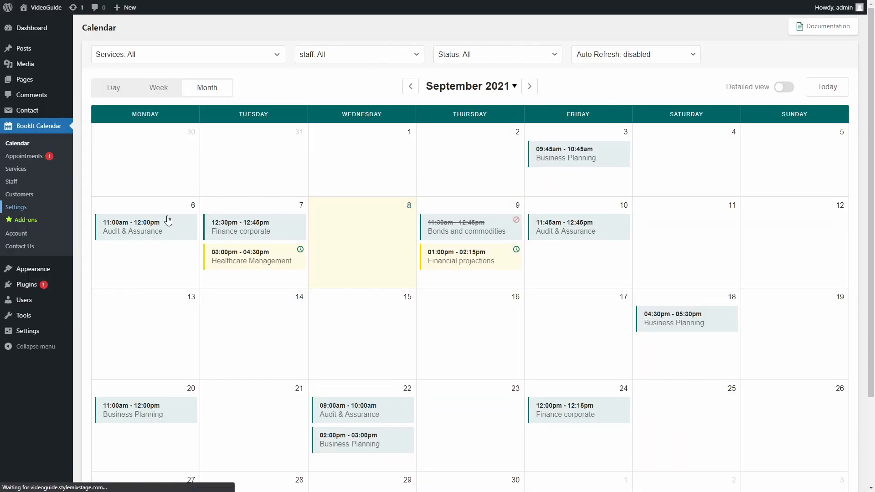
Step: Switch on Enabled in BookIt Settings' Google Calendar tab
left_click(17, 207)
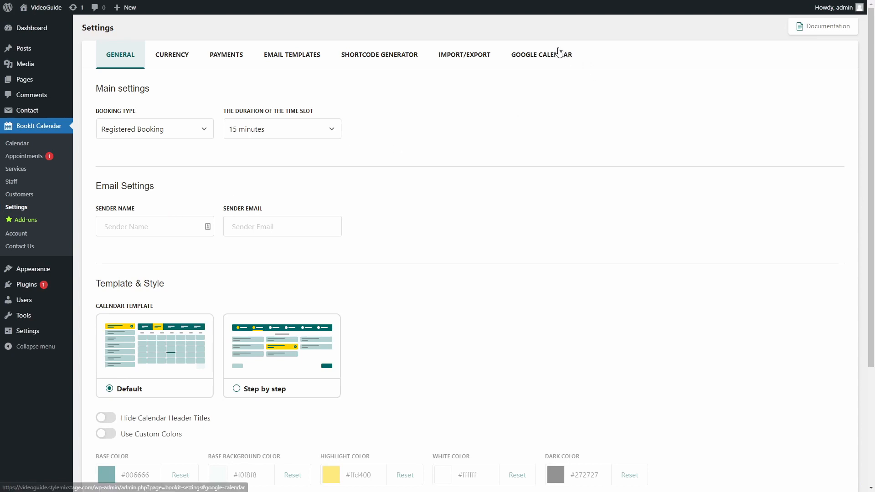
left_click(541, 55)
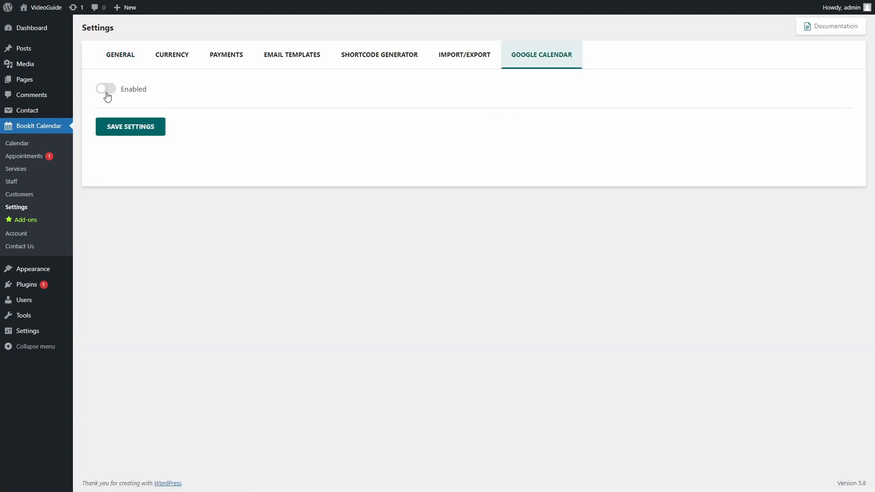
left_click(105, 88)
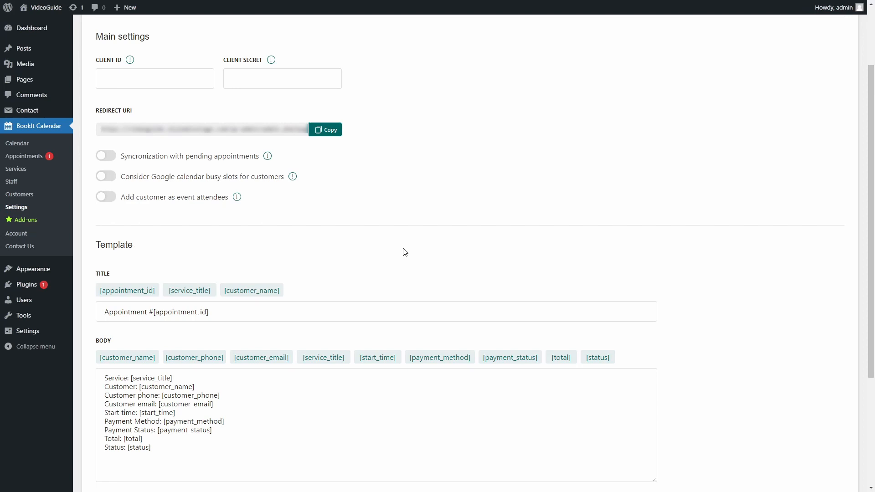
scroll("up", 3)
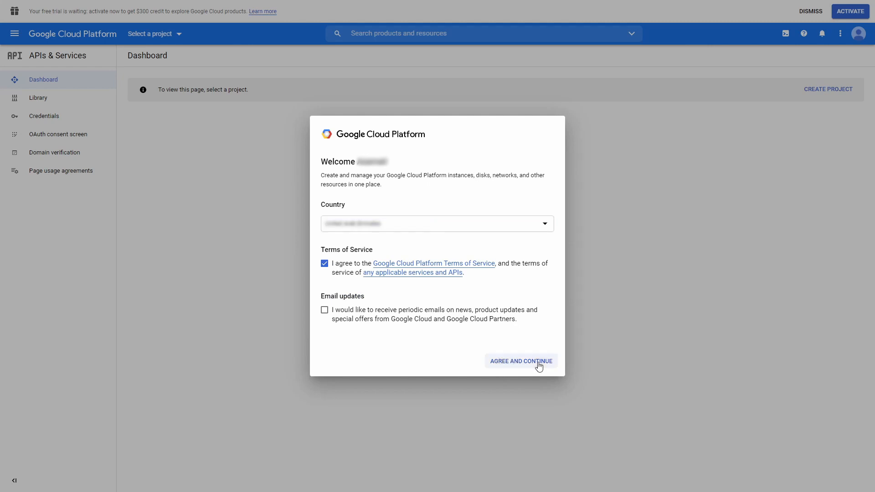
Step: Accept the Google Cloud terms and create a new project named Bookit
left_click(520, 361)
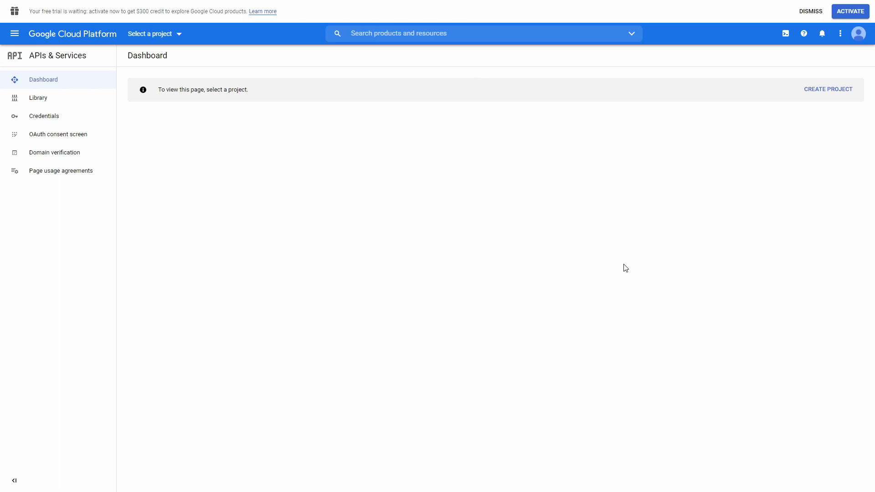
left_click(150, 33)
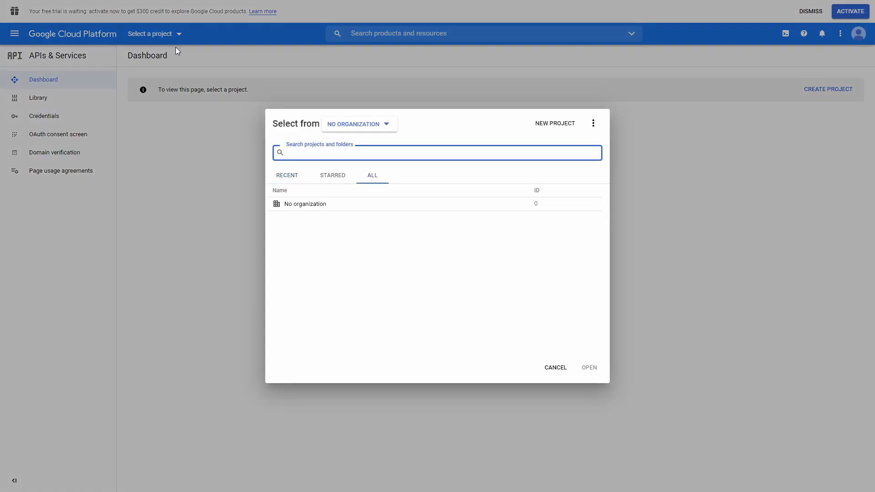
left_click(554, 124)
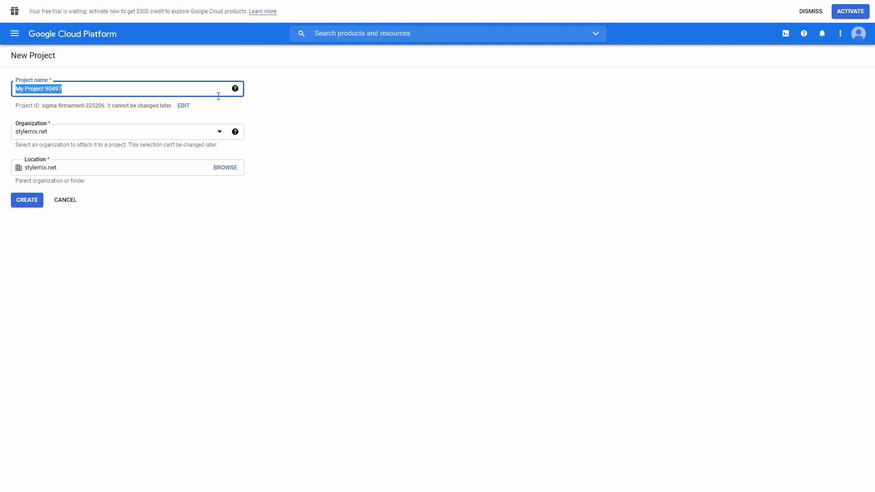
type("Booki")
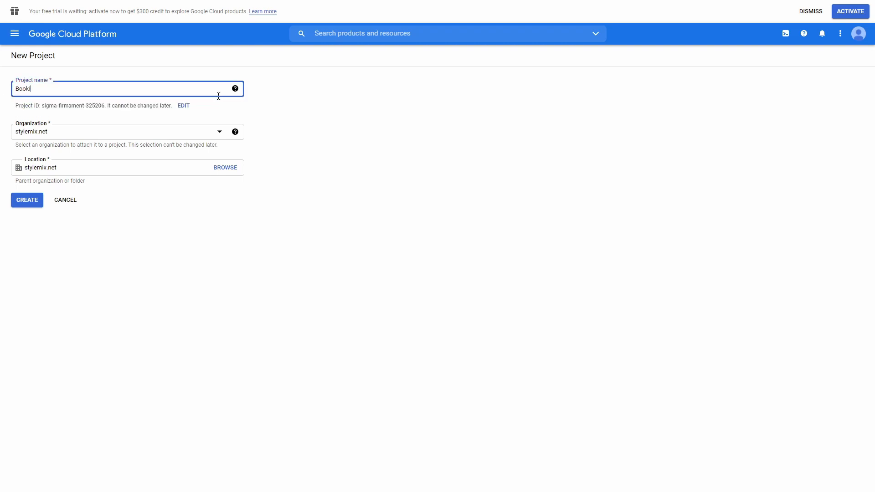
type("t")
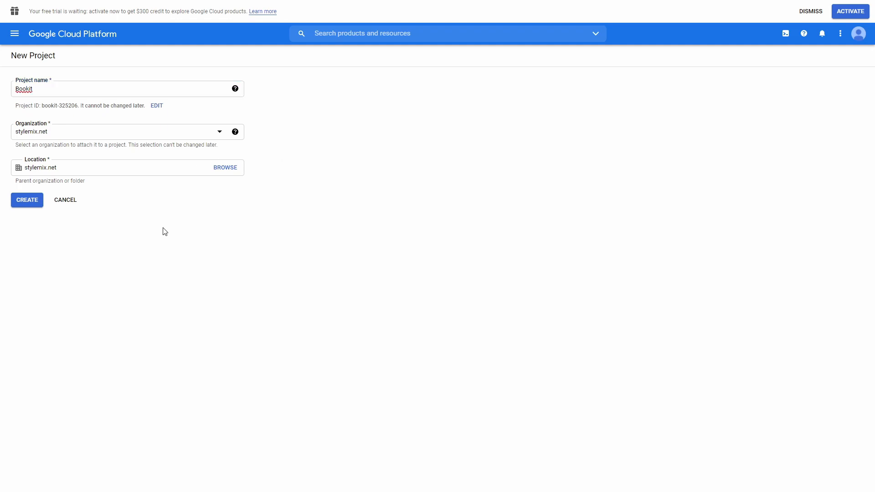
mouse_move(44, 222)
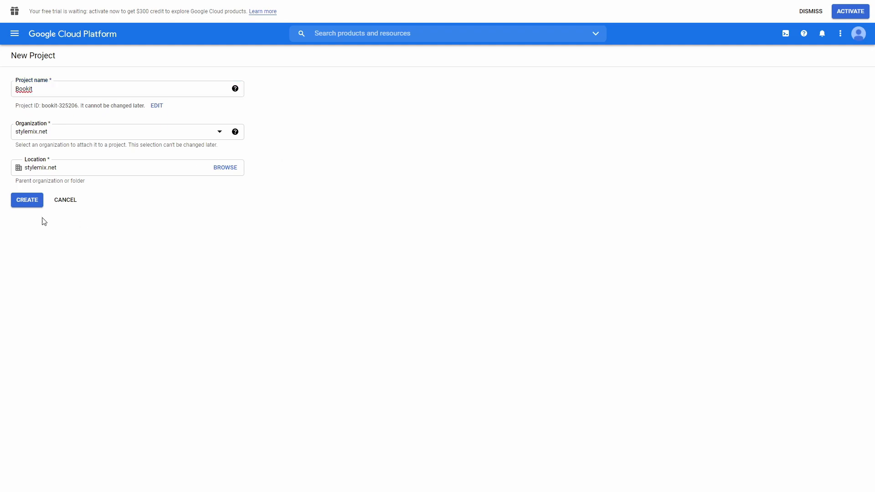
left_click(27, 199)
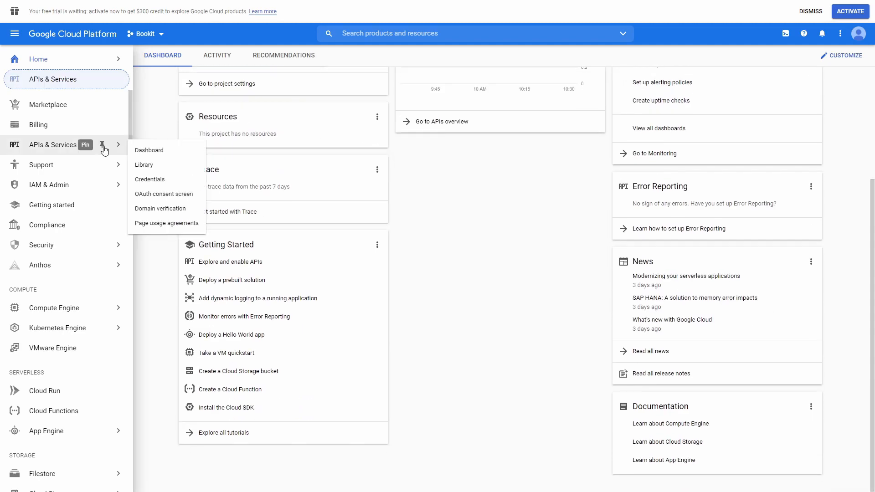
Step: Create an OAuth consent screen with the External user type
left_click(104, 145)
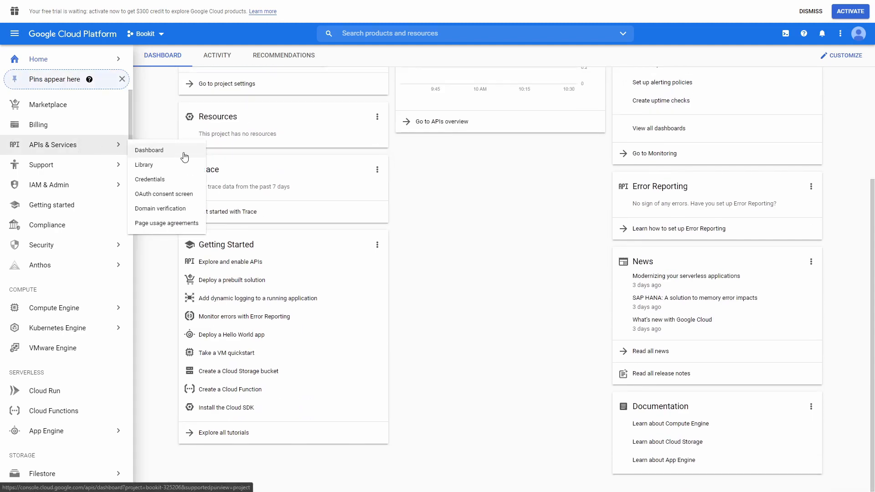
mouse_move(164, 194)
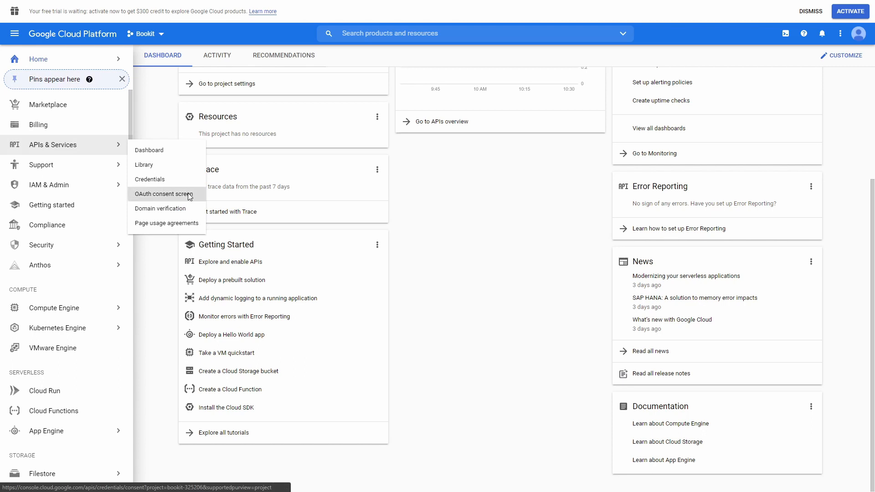
left_click(163, 194)
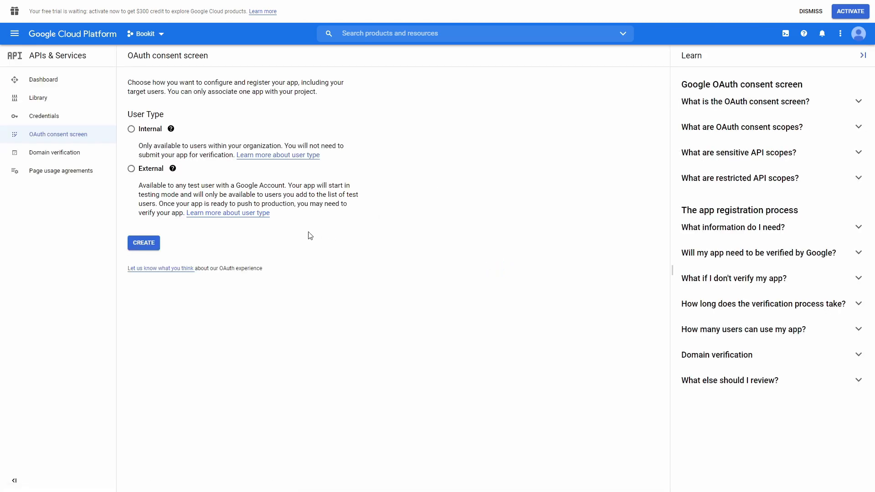
left_click(132, 169)
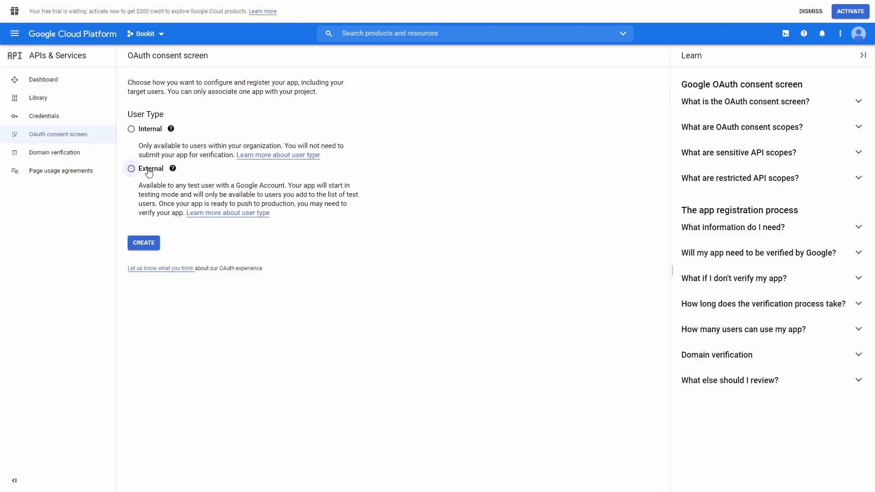
left_click(131, 169)
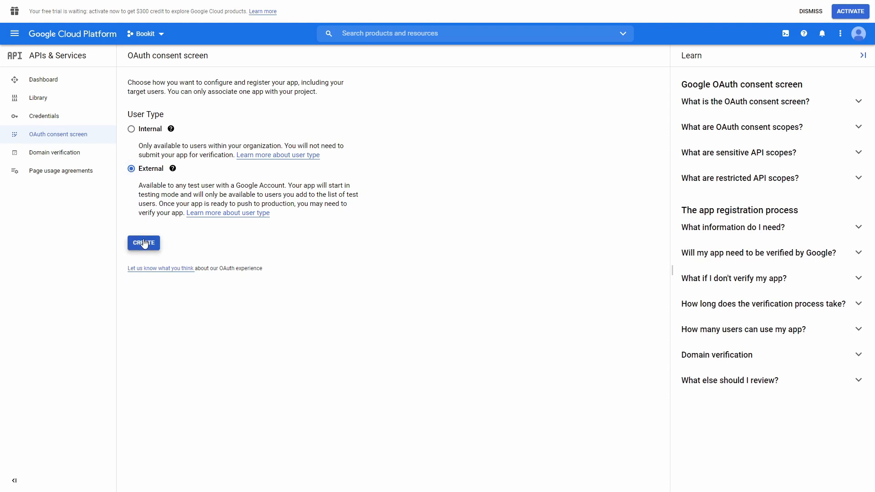
left_click(143, 243)
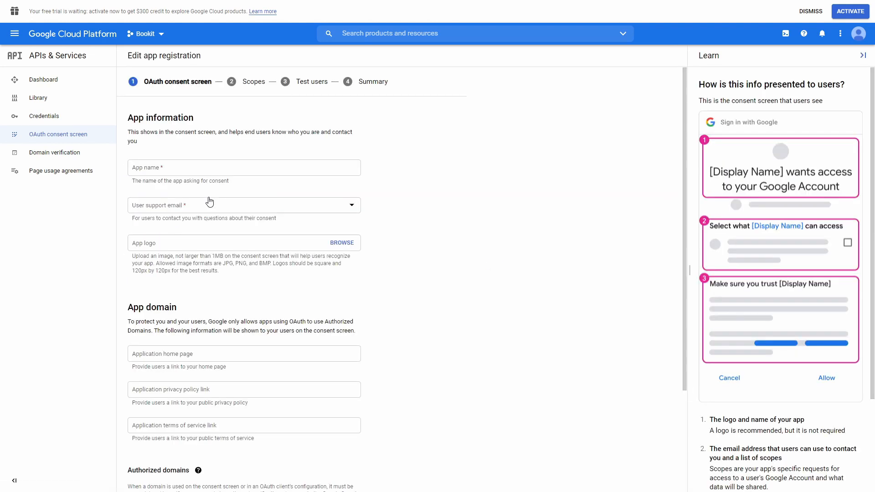
Step: Name the app Bookit Plugin and choose the user support email
left_click(244, 167)
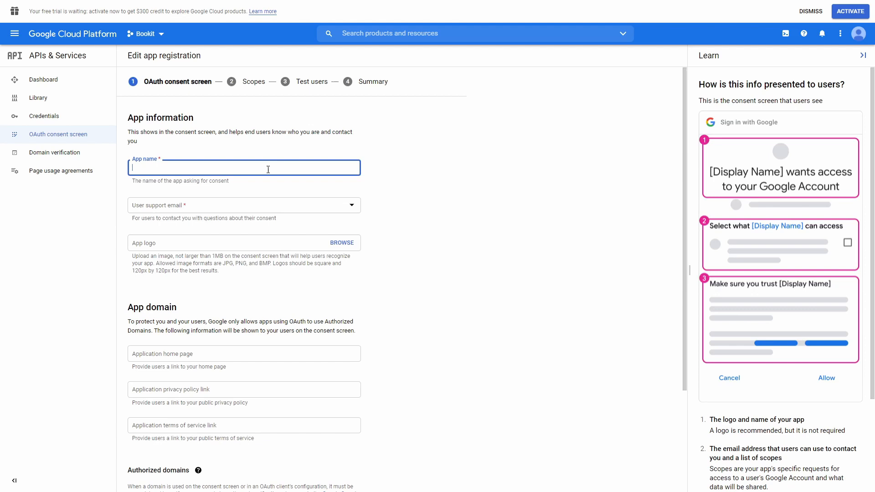
type("Booki")
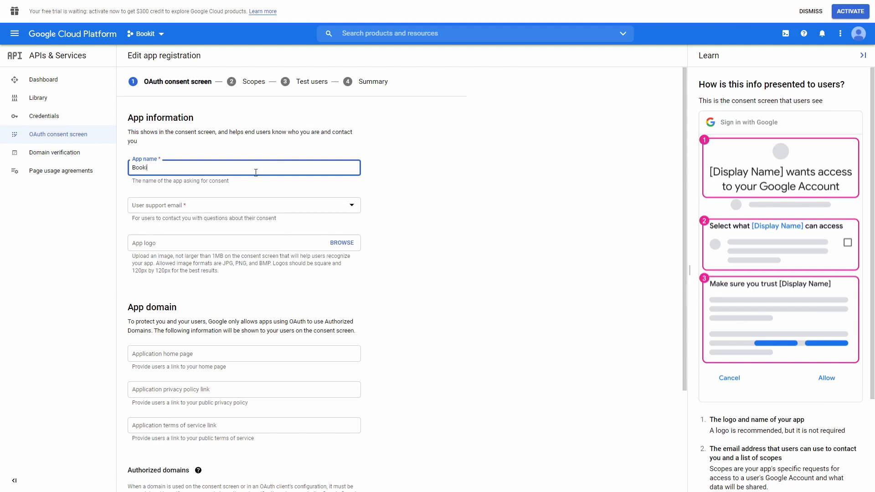
type("Plugin")
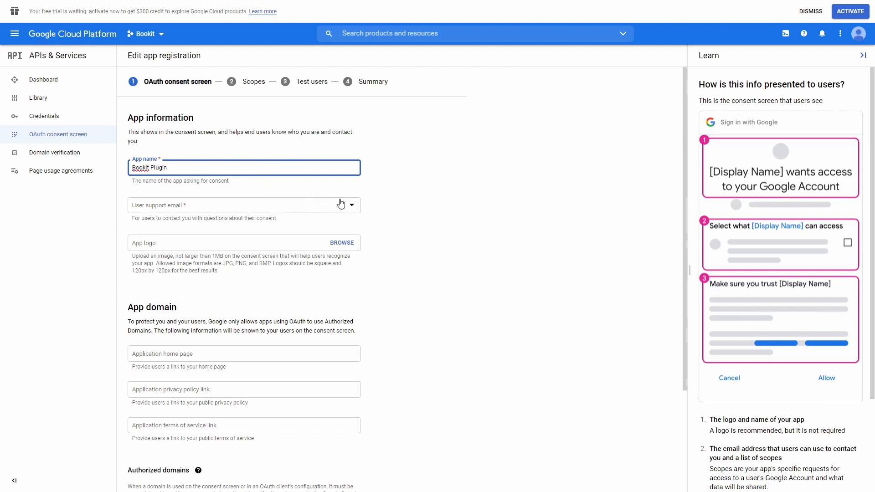
left_click(244, 204)
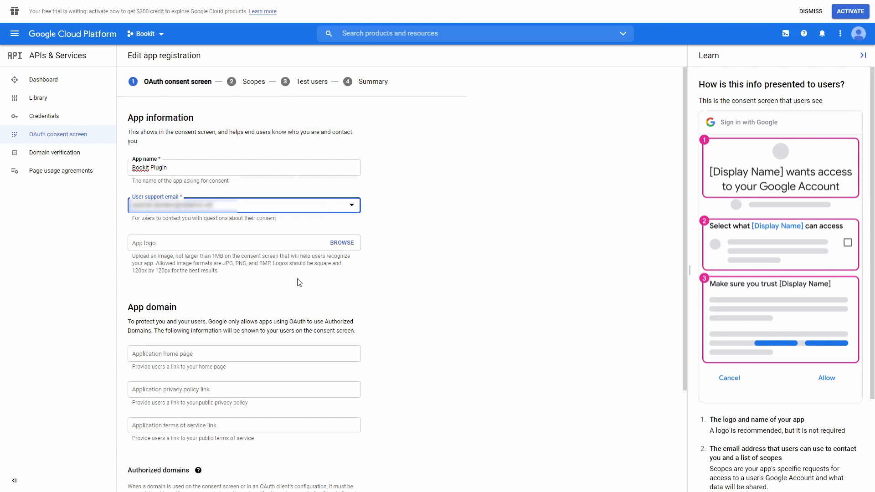
scroll("down", 3)
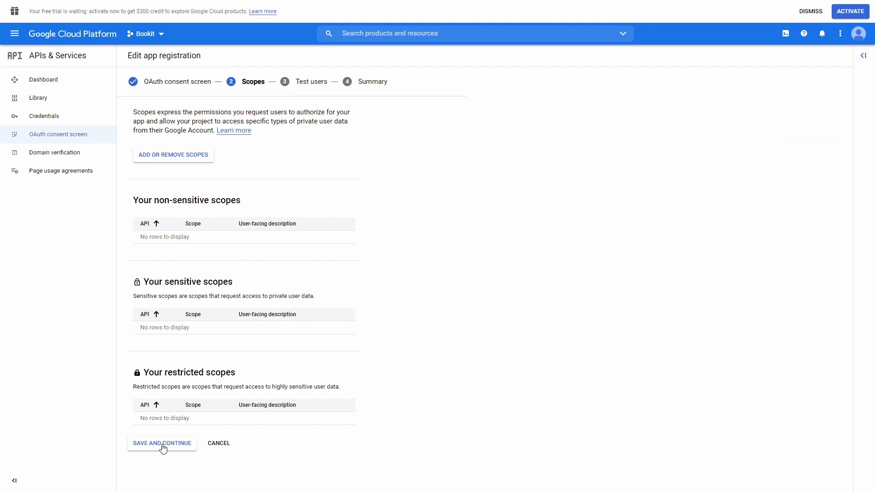
Step: Continue past the Scopes and Test users steps and start publishing the app
left_click(162, 443)
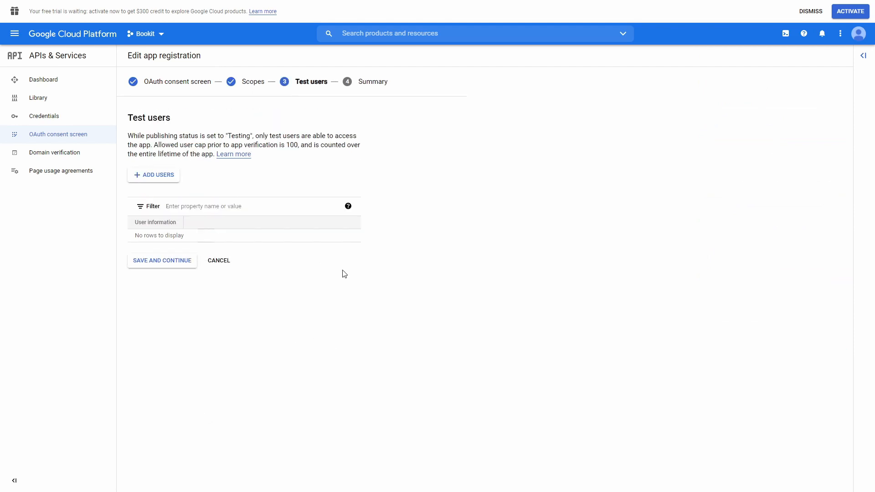
left_click(161, 261)
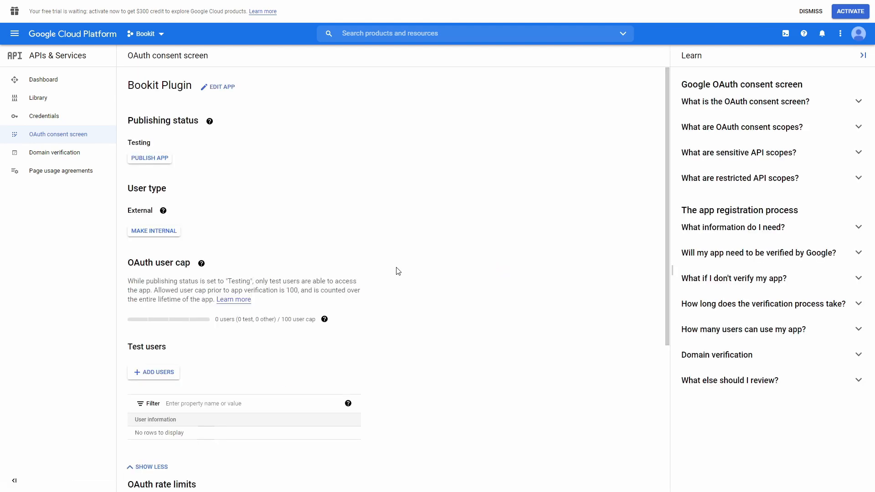
left_click(149, 158)
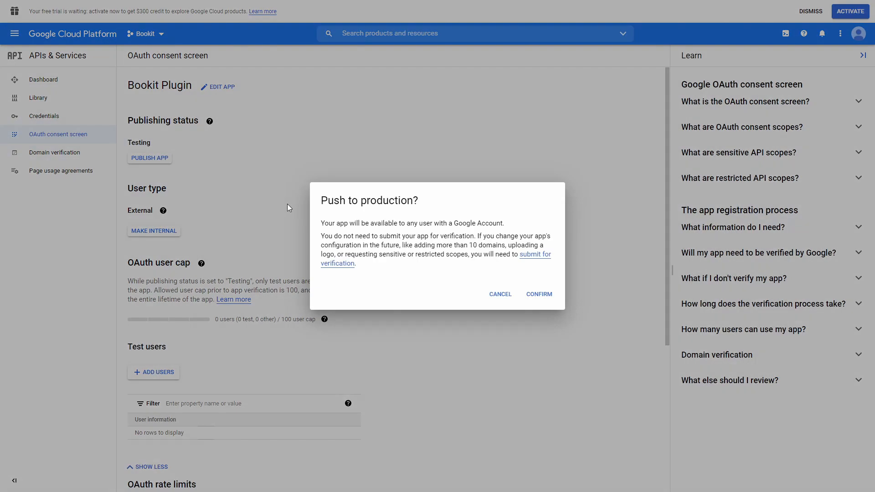
mouse_move(538, 294)
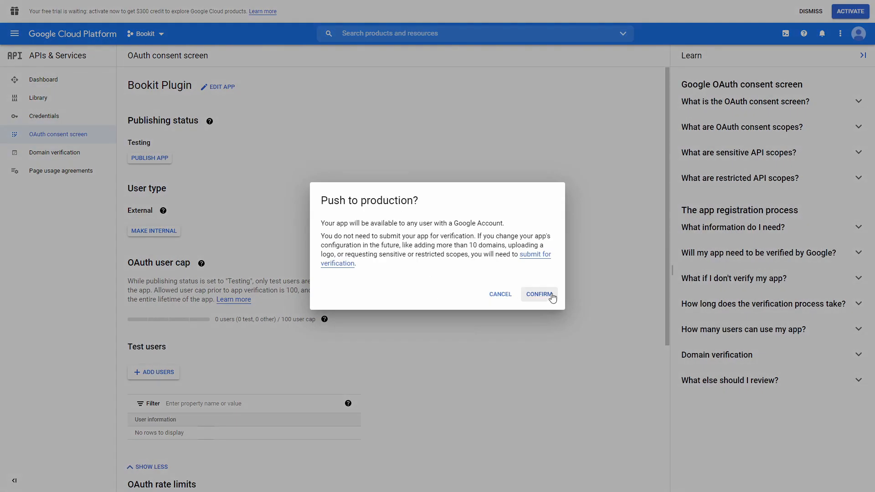
Step: Push Bookit Plugin to production and search the API Library for google calendar api
left_click(538, 294)
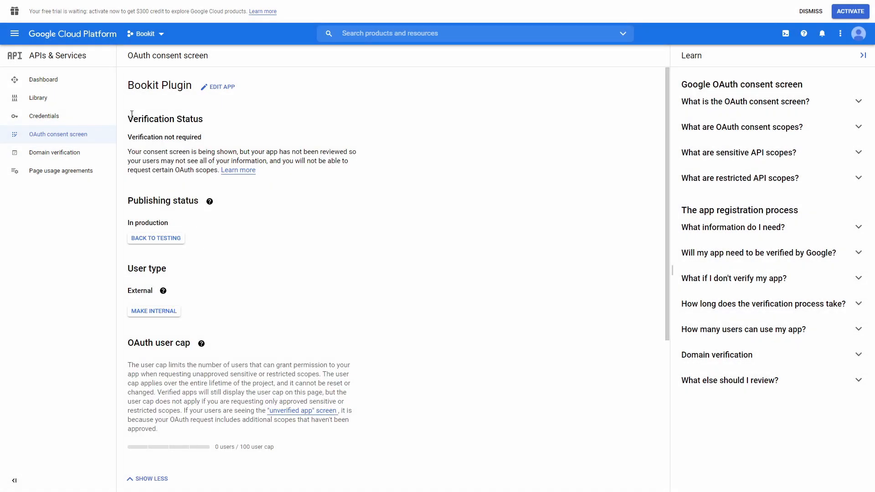
left_click(38, 97)
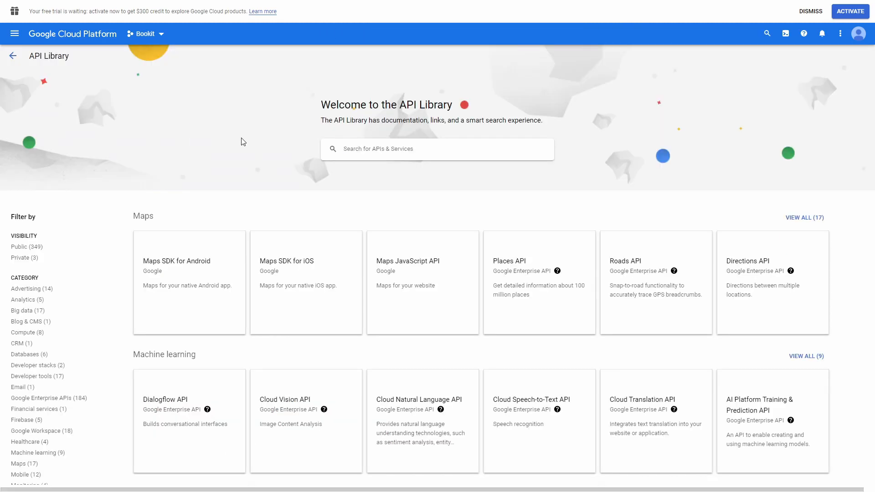
type("google_alert")
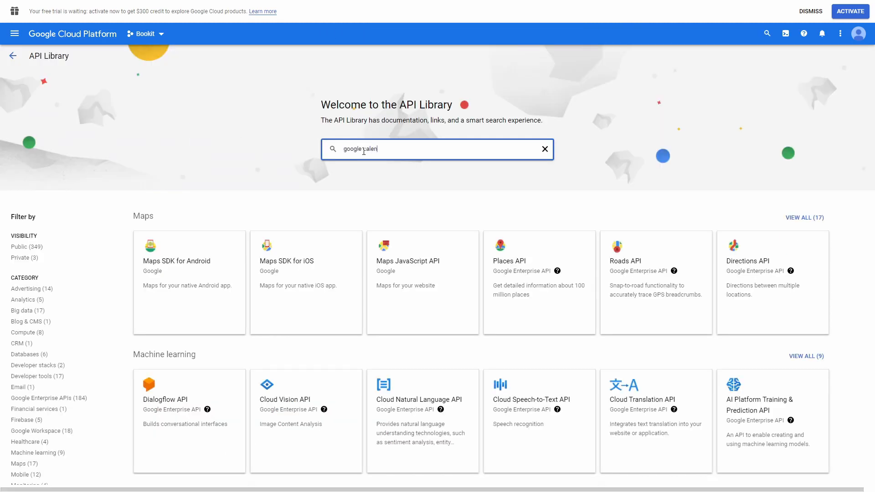
type("google calendar api")
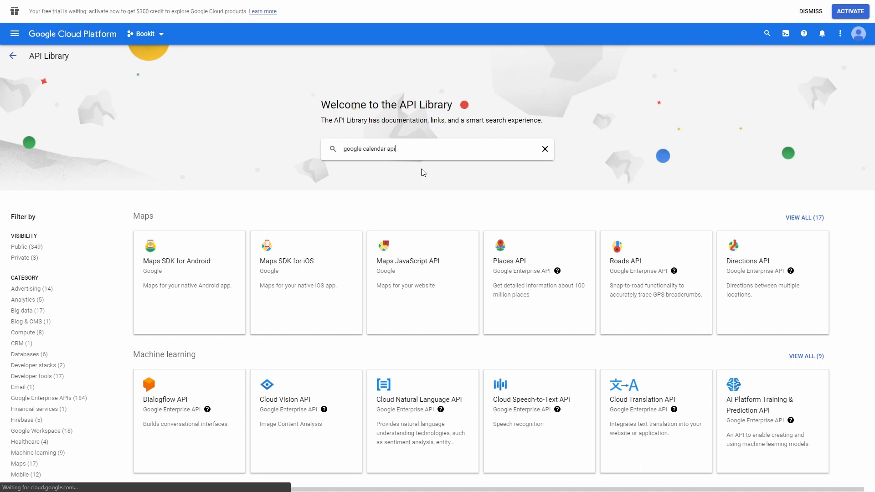
key("Return")
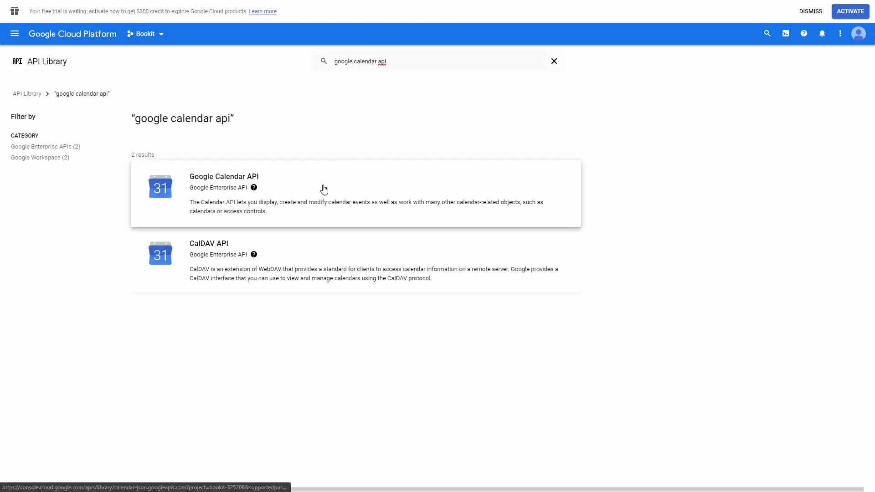
Step: Enable the Google Calendar API and open its Credentials page
left_click(224, 176)
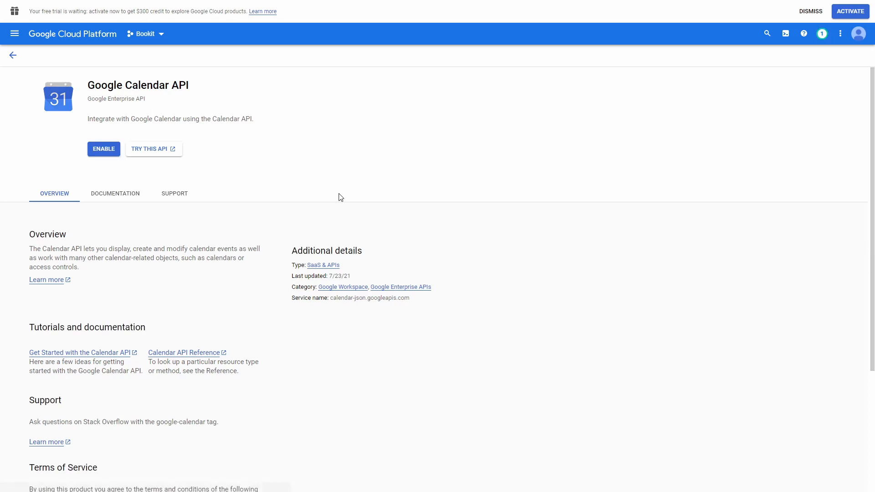
left_click(103, 149)
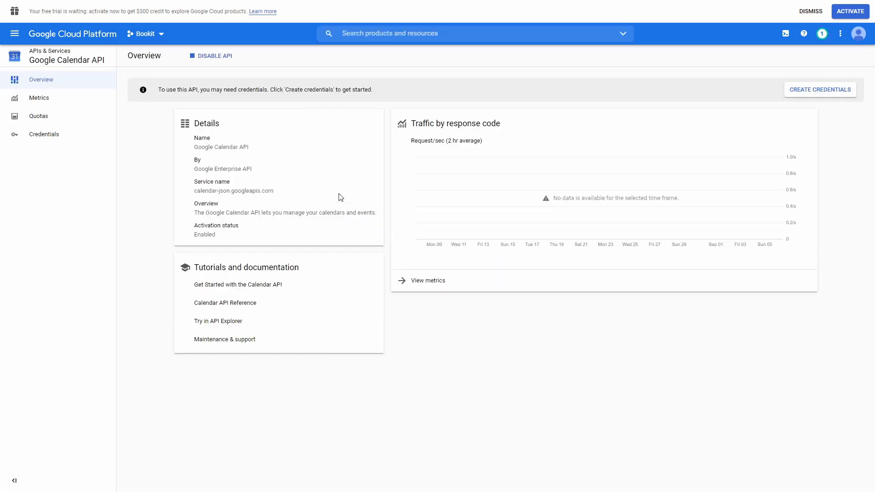
mouse_move(194, 167)
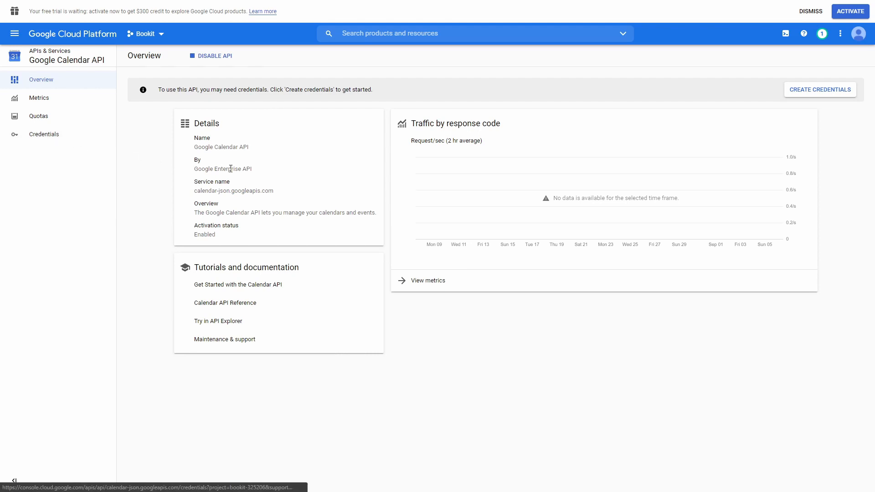
left_click(44, 134)
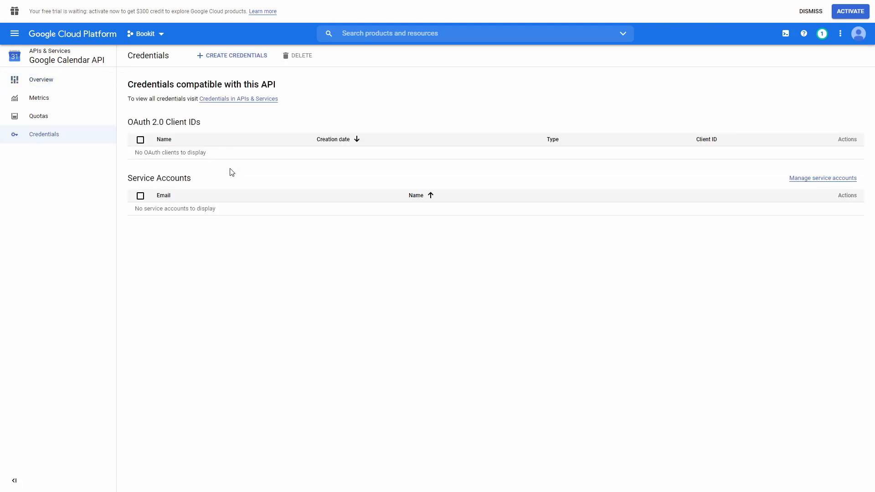
mouse_move(236, 55)
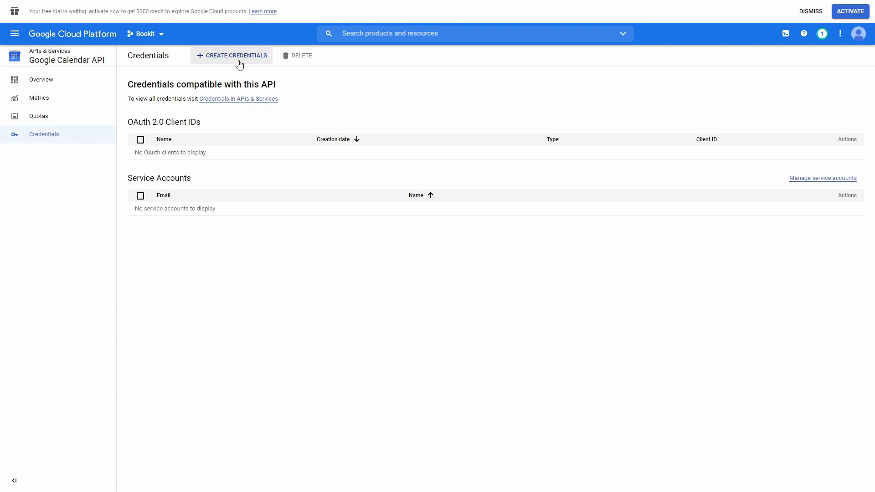
Step: Start a Web application OAuth client ID named Bookit, then reopen BookIt's Google Calendar settings
left_click(235, 56)
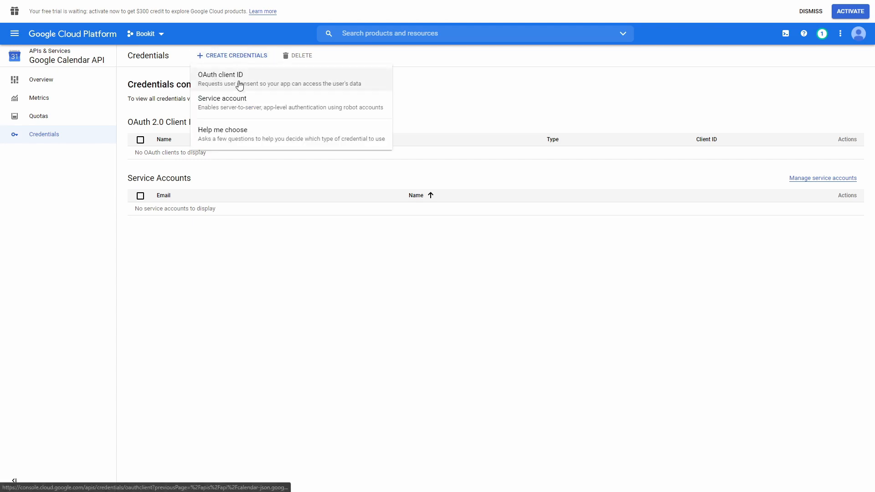
left_click(219, 79)
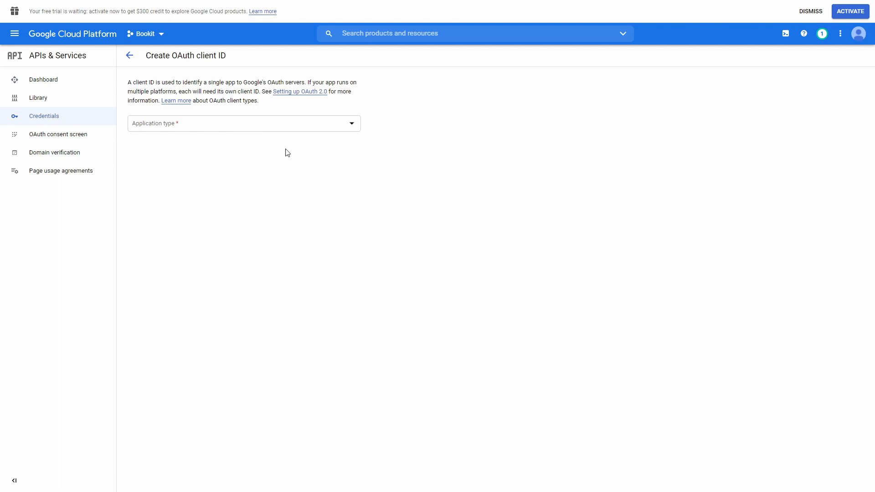
left_click(243, 123)
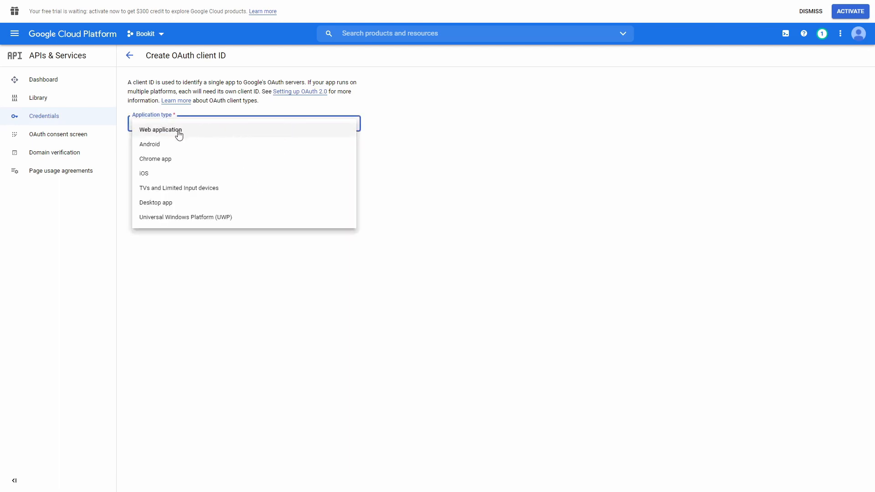
left_click(160, 129)
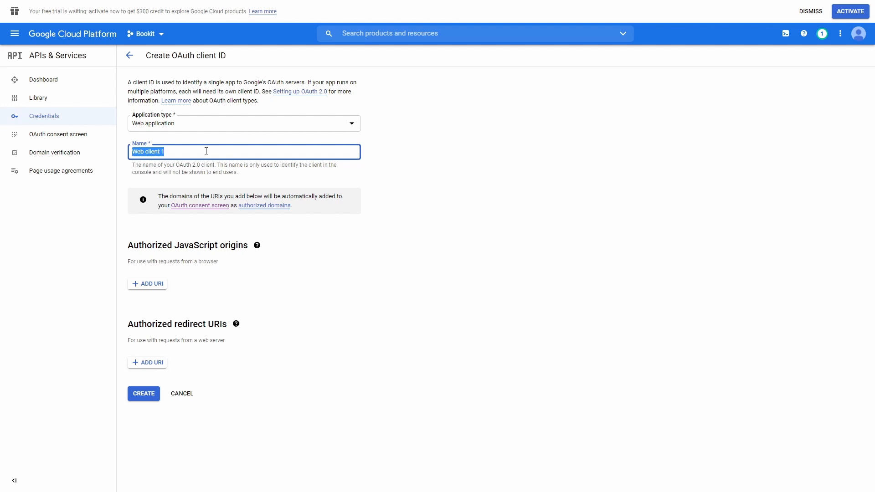
type("Bookit")
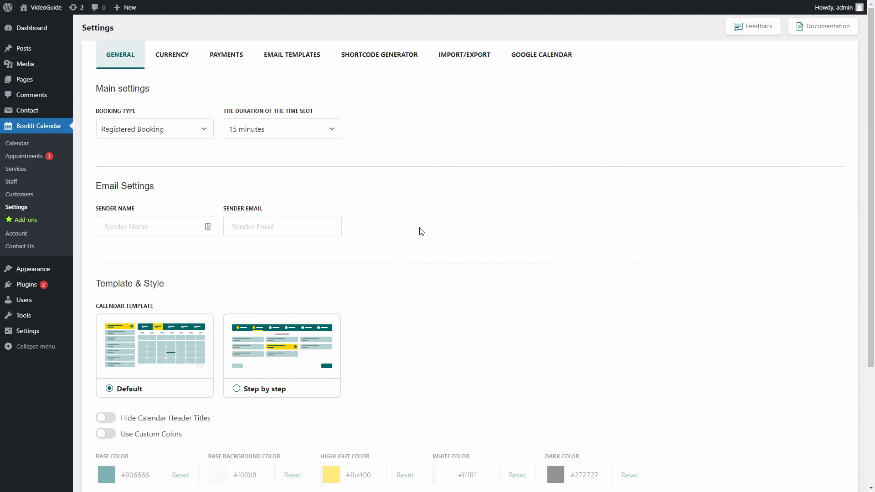
left_click(541, 55)
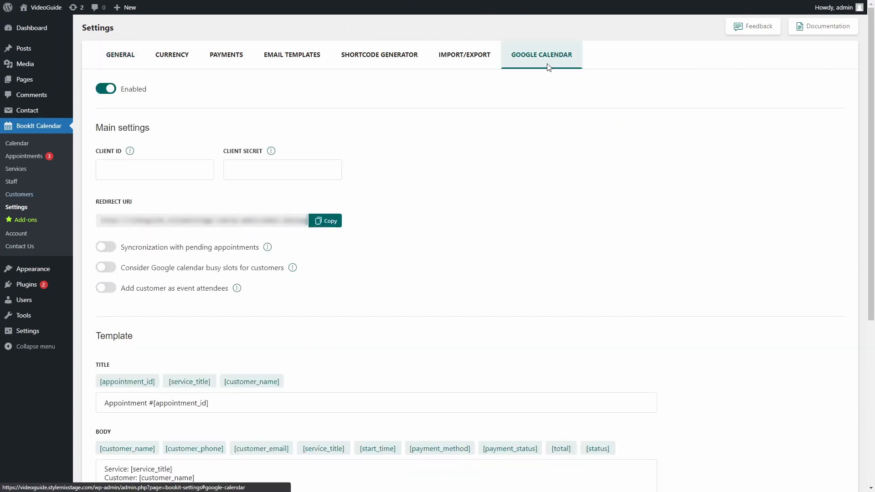
Step: Scroll the BookIt Google Calendar settings down to the Redirect URI
scroll("down", 3)
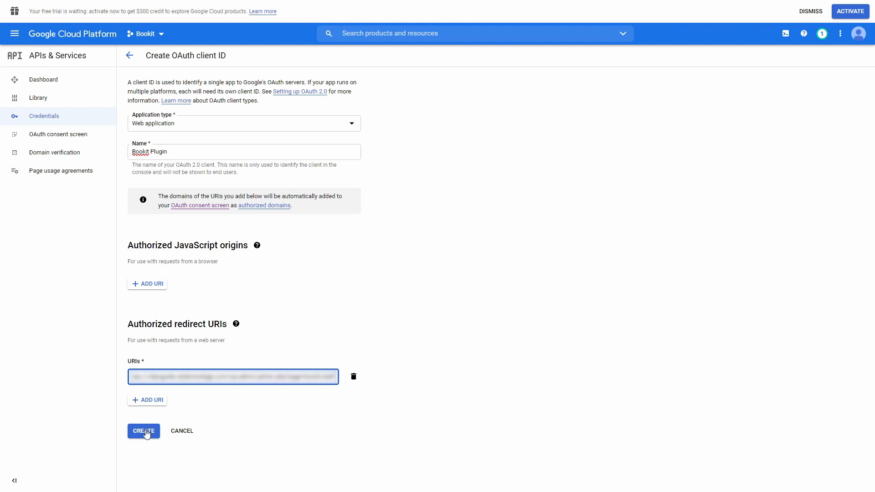
Step: Create the Bookit Plugin OAuth client and copy its client ID and secret into BookIt
left_click(143, 430)
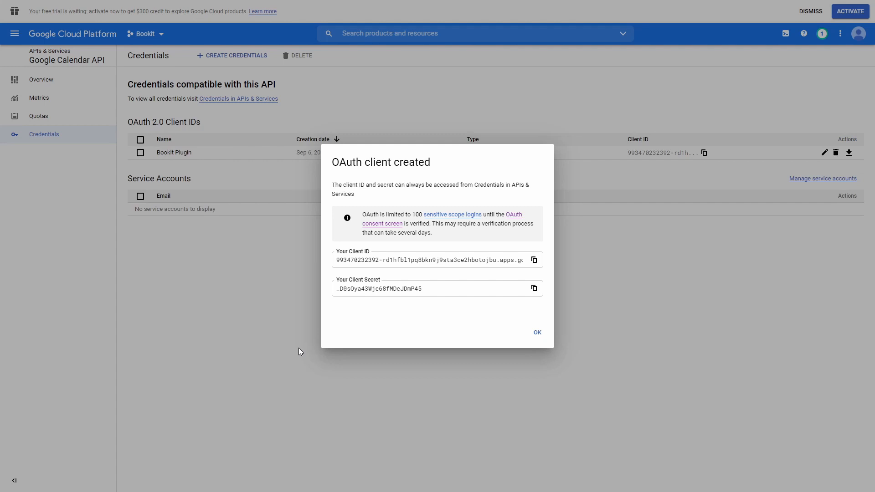
mouse_move(407, 311)
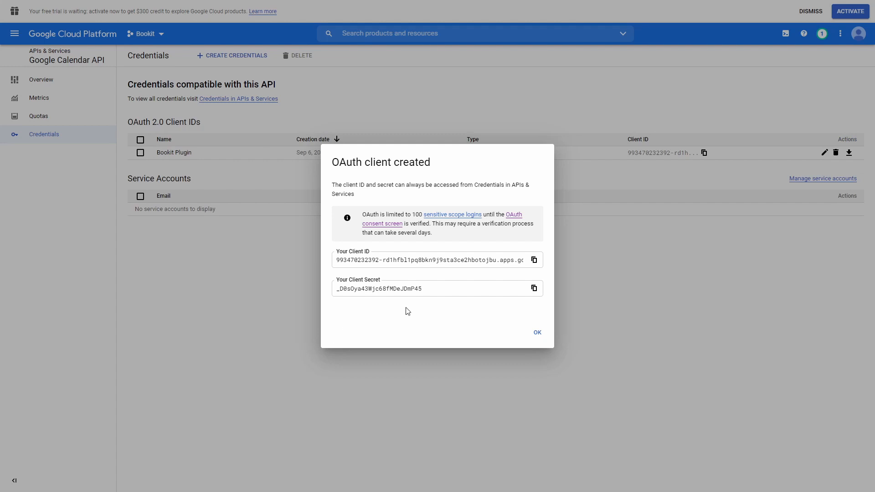
left_click(533, 260)
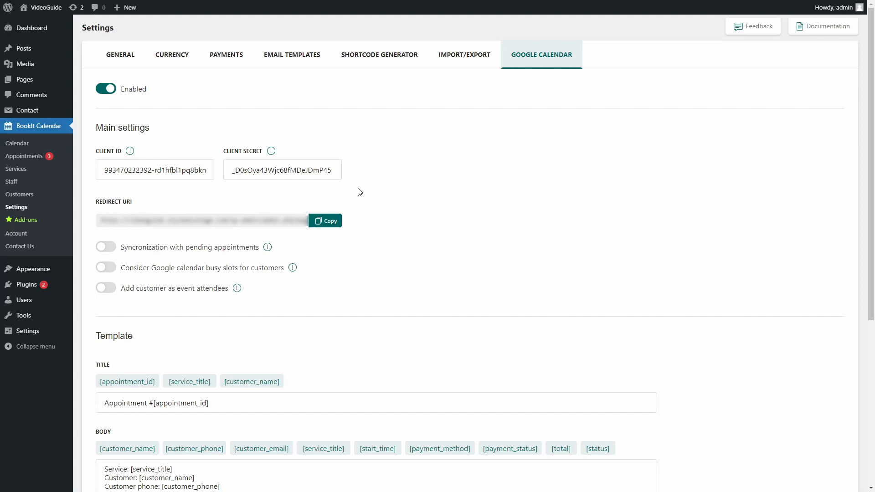
Step: Save the Google Calendar settings tab with the new client ID and secret
scroll("down", 3)
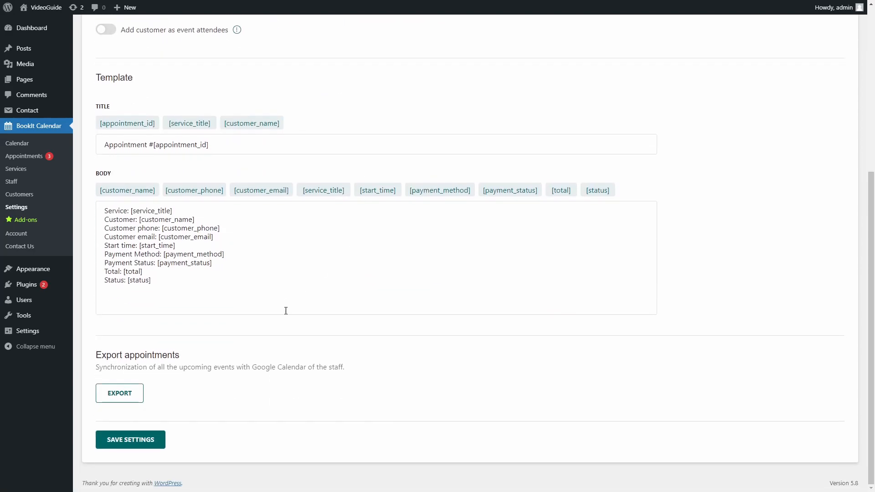
left_click(130, 440)
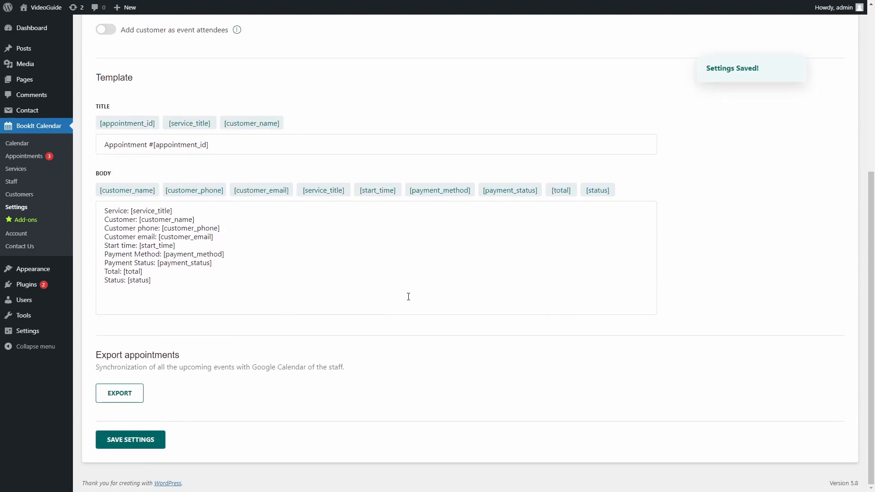
scroll("up", 3)
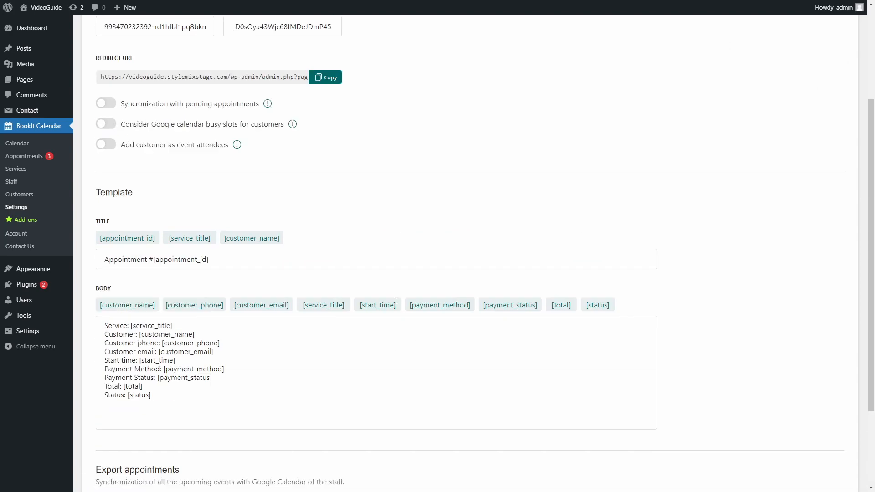
scroll("up", 3)
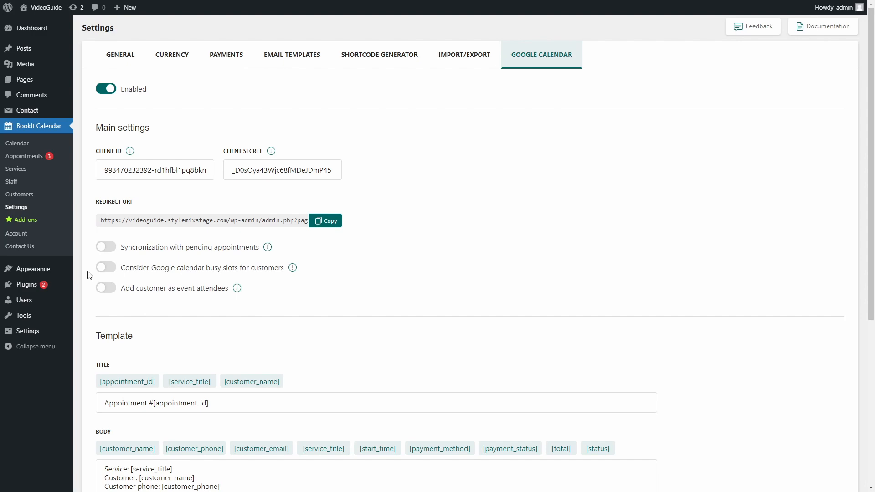
mouse_move(11, 181)
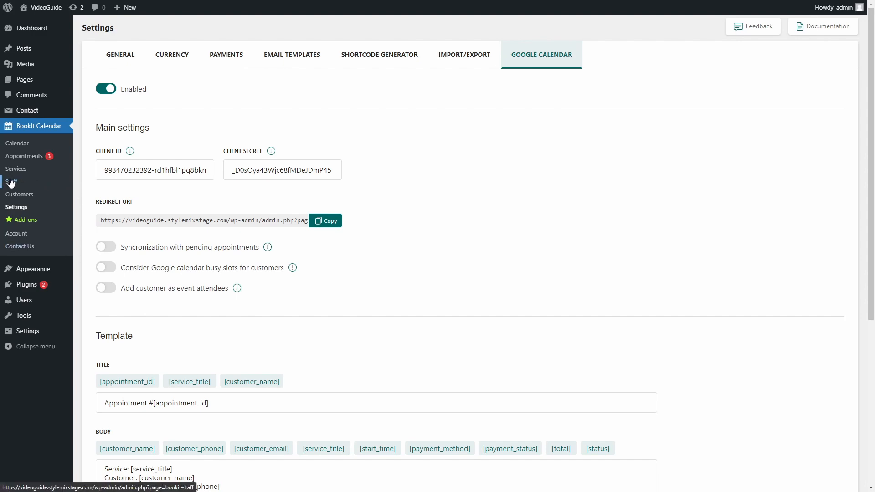
Step: Edit the last staff member in BookIt Staff and start the Google Calendar connection
left_click(12, 182)
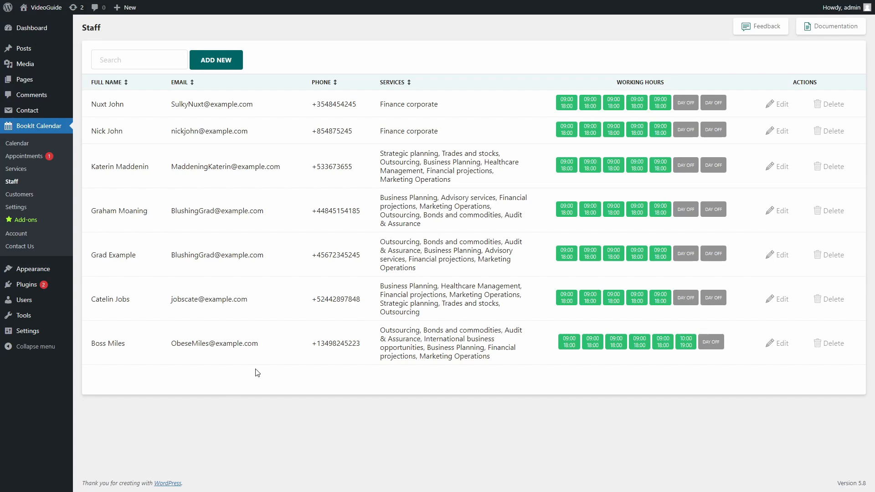
mouse_move(344, 380)
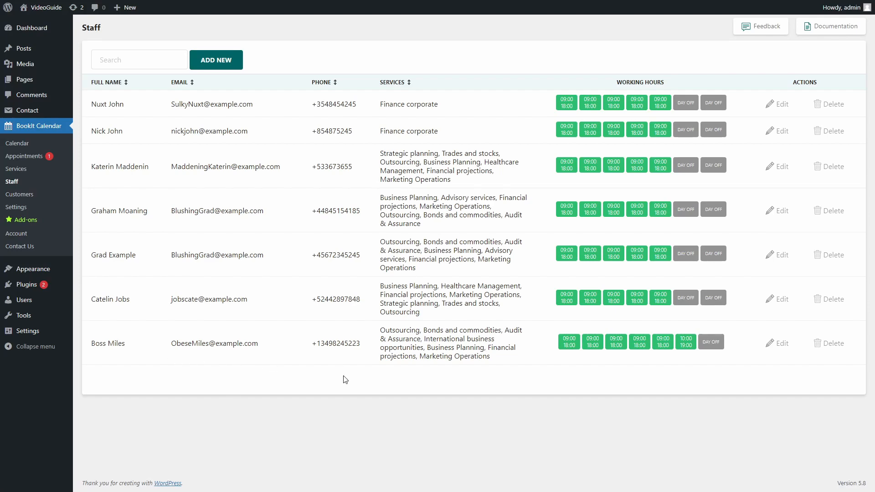
mouse_move(780, 344)
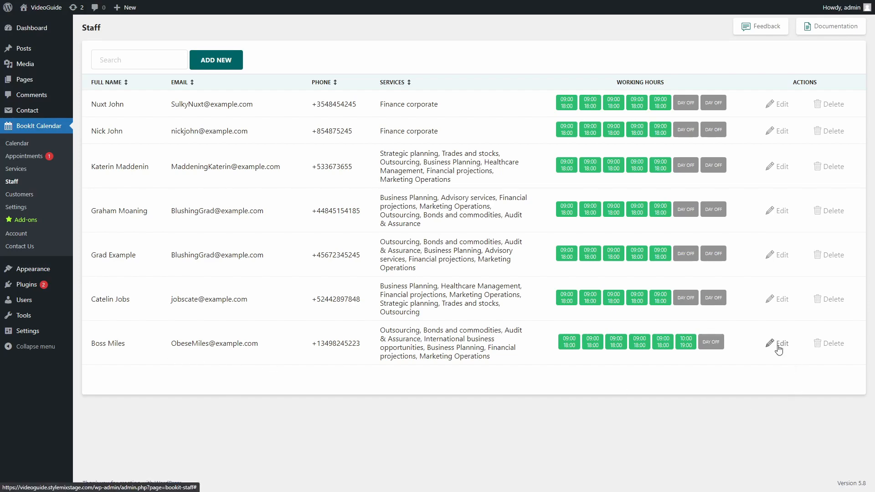
left_click(781, 344)
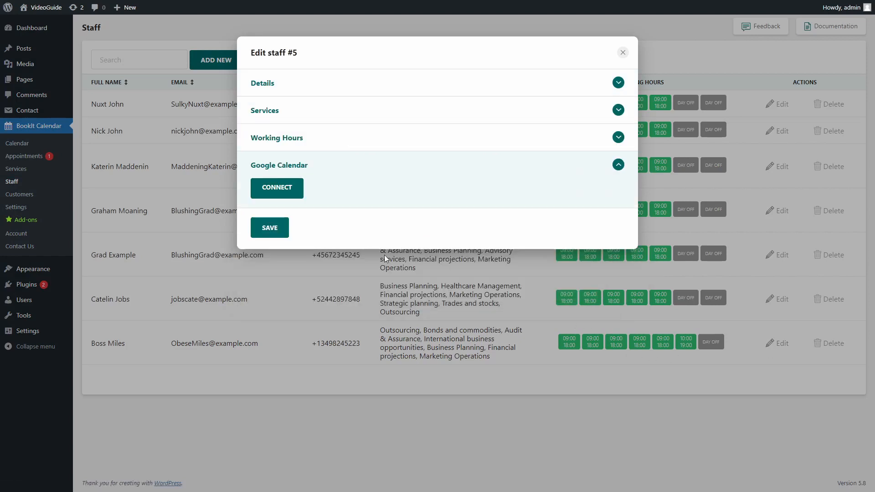
left_click(276, 187)
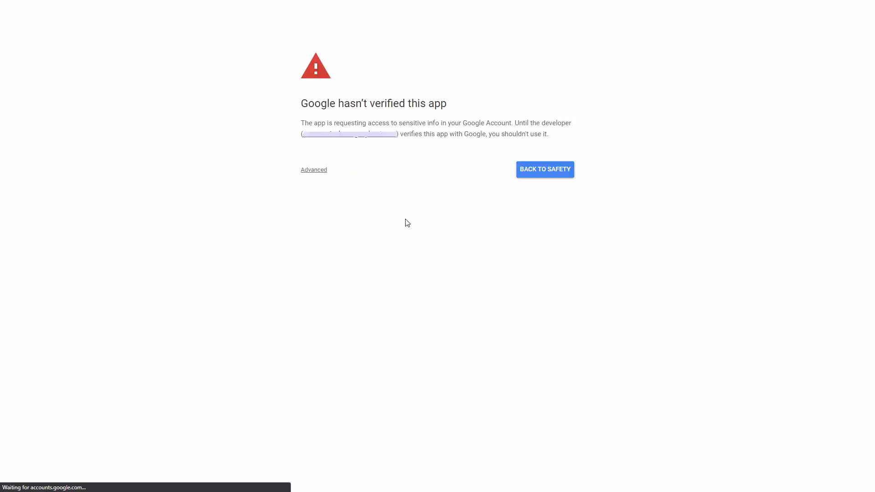
Step: Proceed past the warning to stylemixstage.com (unsafe) and confirm Google account access
left_click(314, 170)
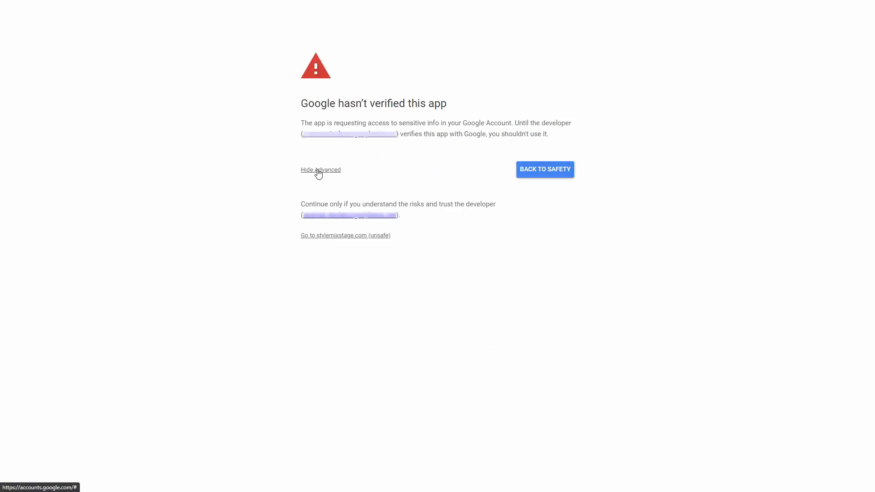
mouse_move(309, 180)
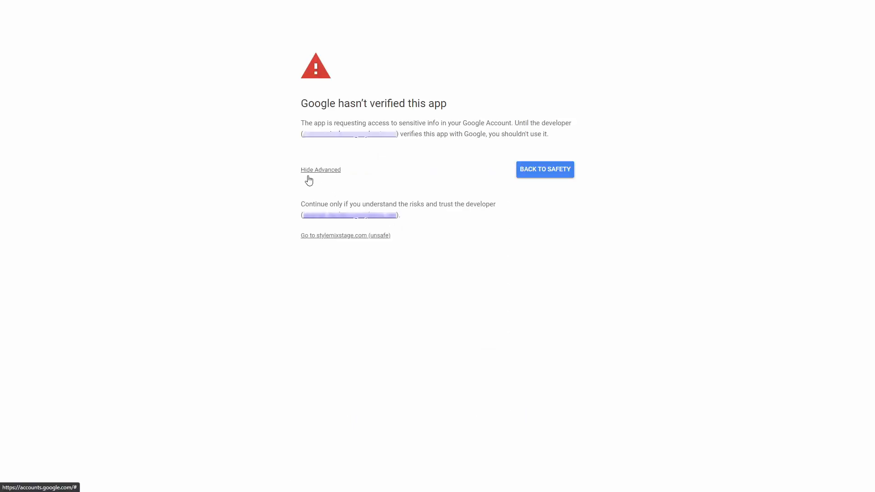
mouse_move(364, 242)
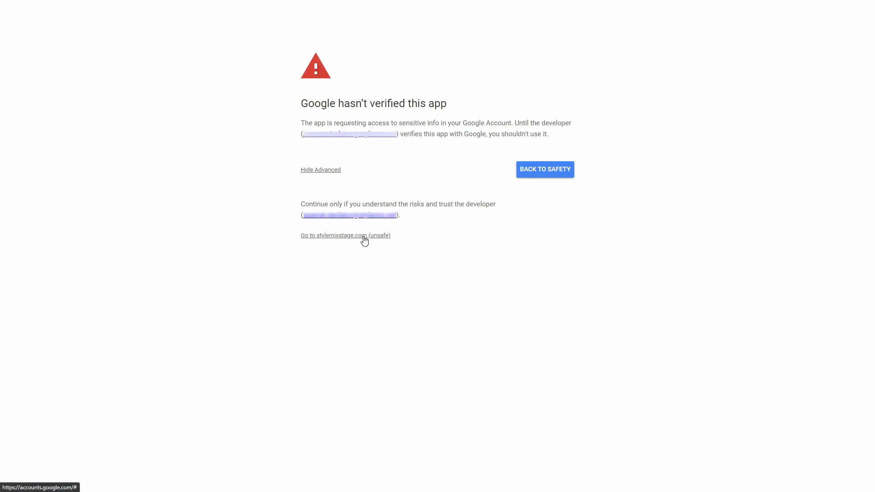
left_click(345, 235)
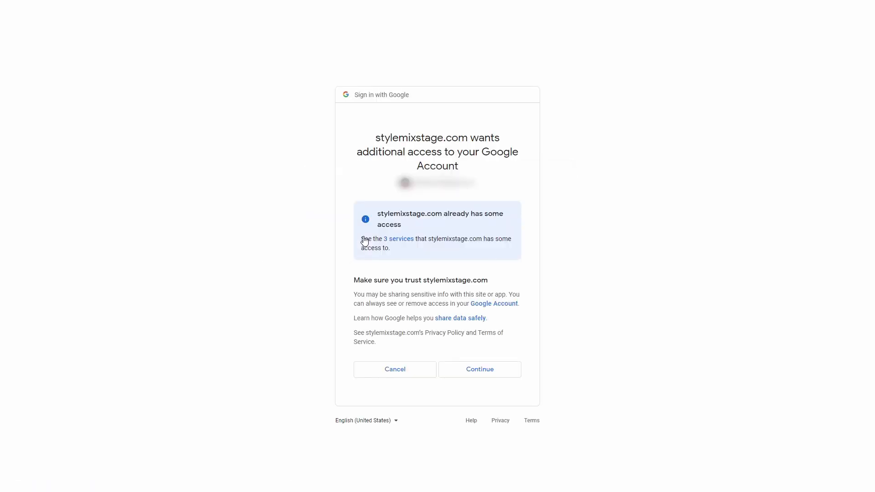
mouse_move(479, 370)
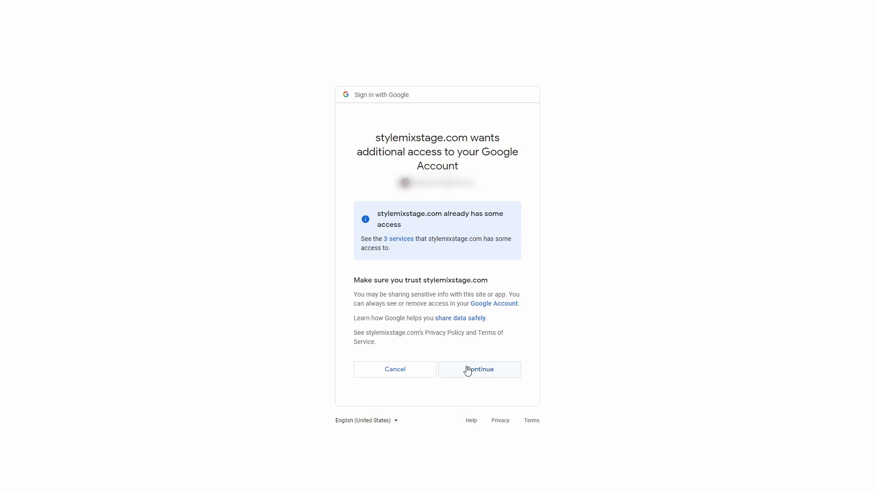
left_click(478, 370)
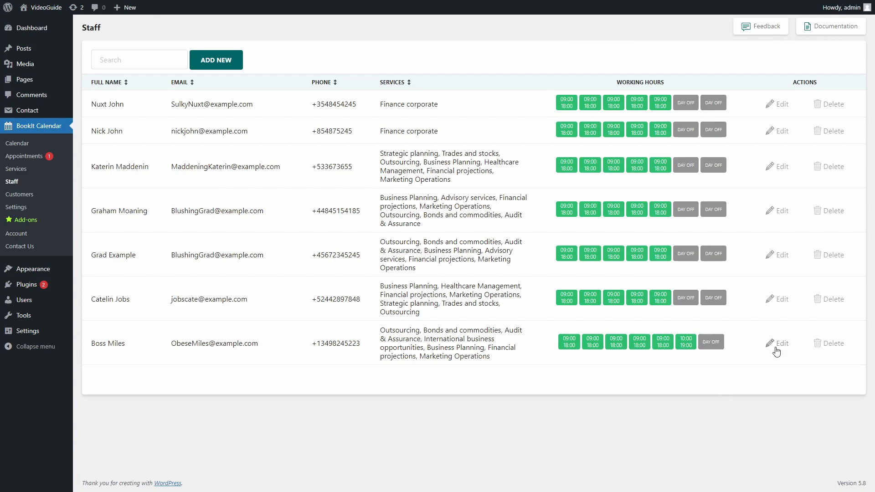
Step: Export upcoming appointments from BookIt's Google Calendar settings to staff calendars
left_click(17, 207)
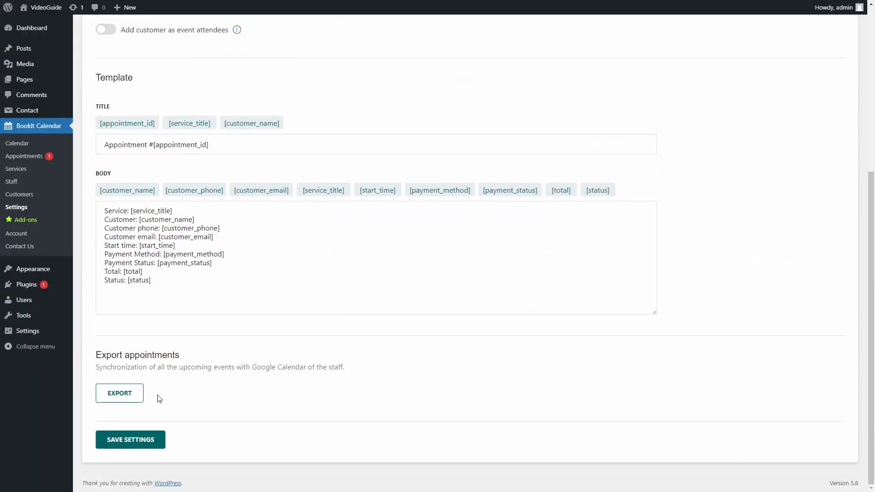
left_click(119, 393)
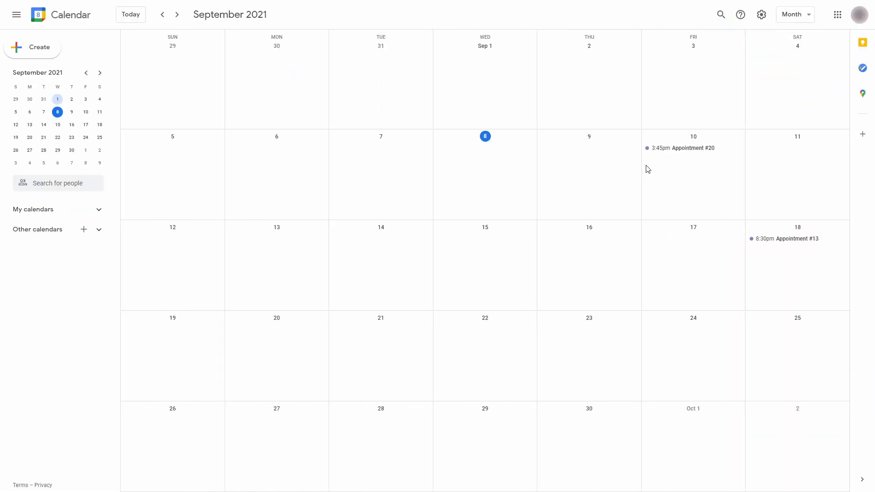
left_click(683, 147)
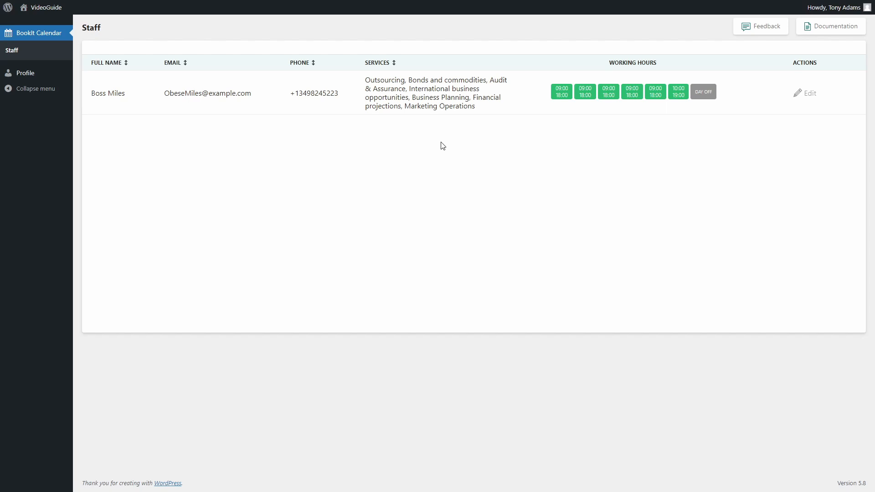
mouse_move(786, 137)
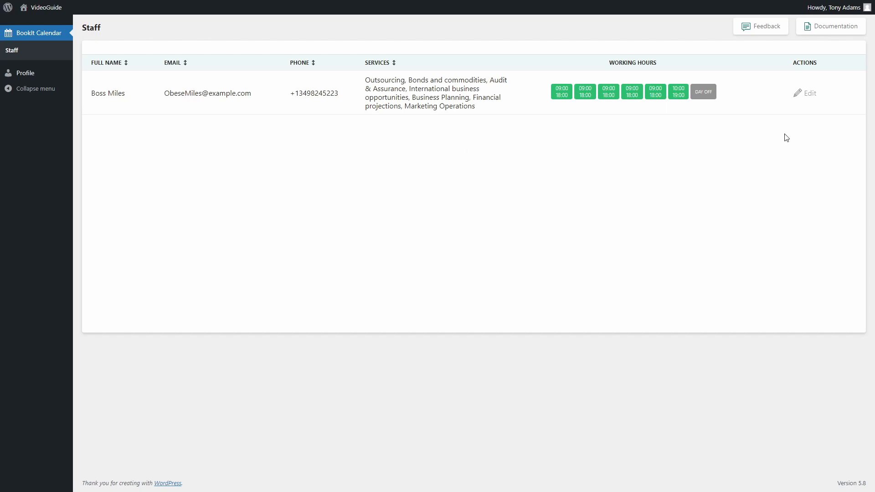
mouse_move(800, 119)
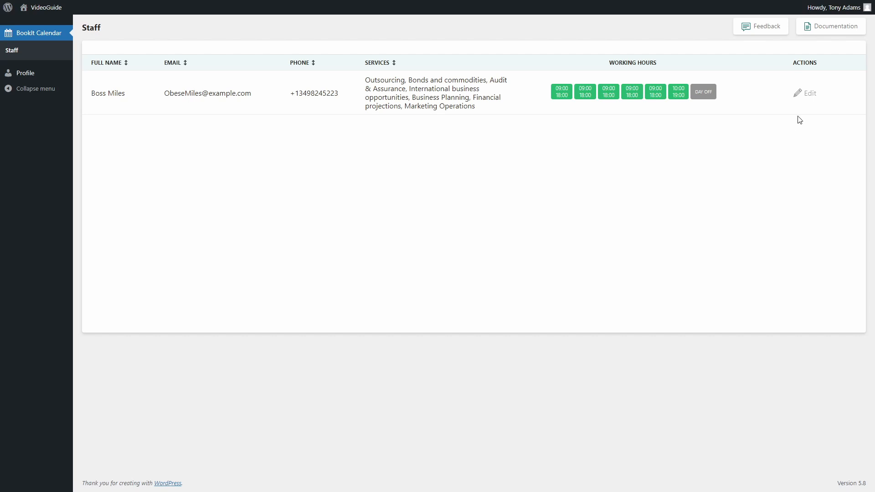
left_click(808, 93)
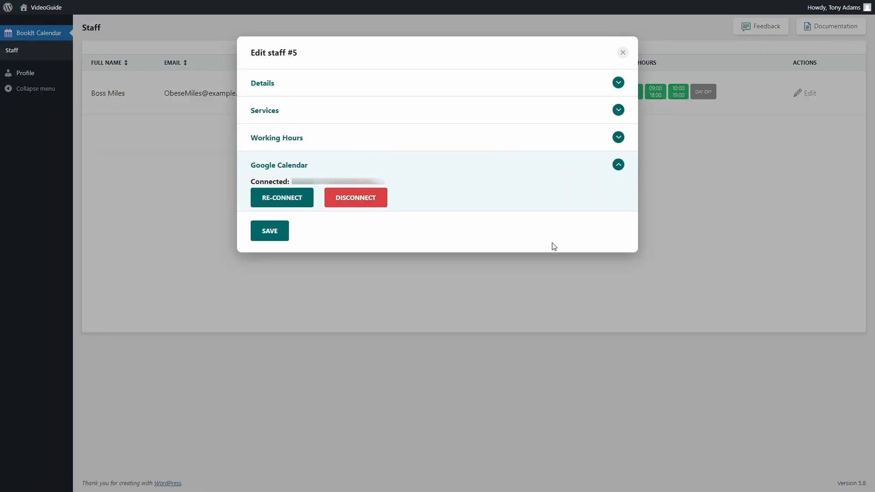
mouse_move(540, 264)
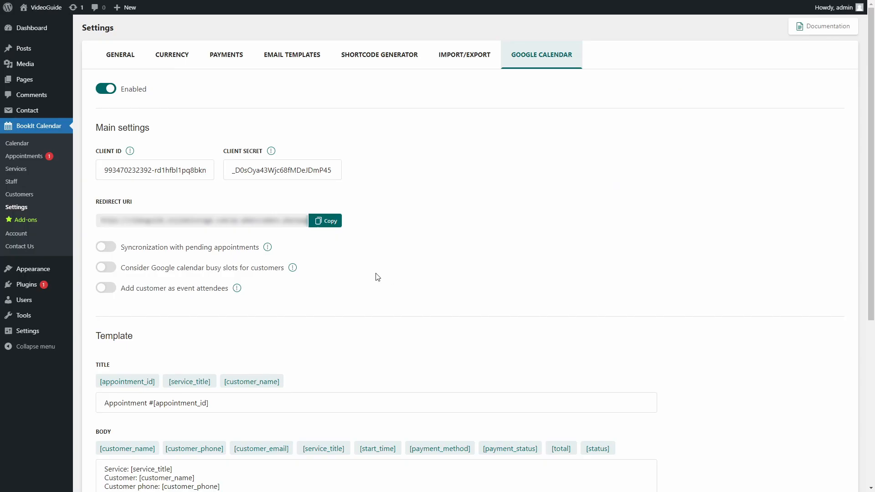
mouse_move(106, 247)
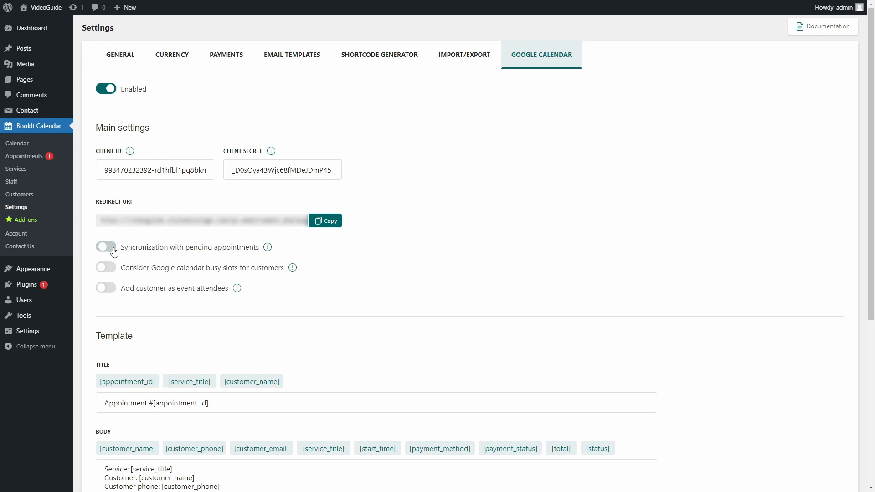
Step: Enable 'Syncronization with pending appointments' and save the Google Calendar settings
left_click(105, 247)
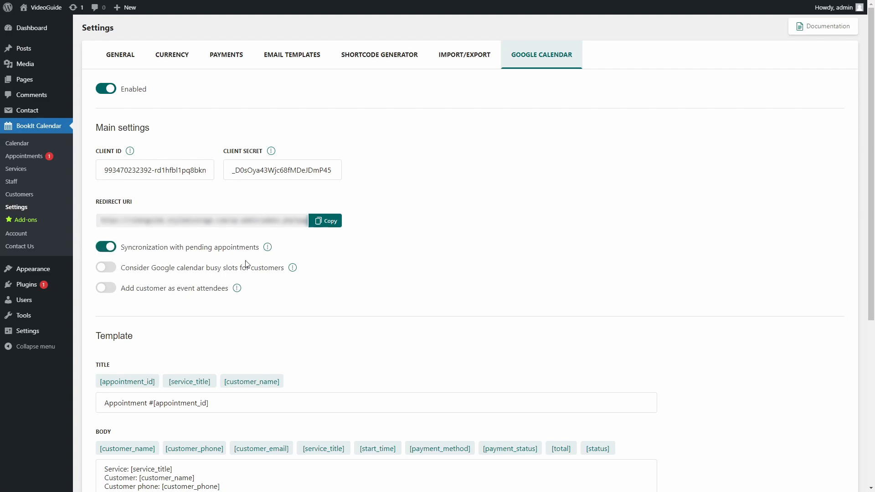
left_click(130, 440)
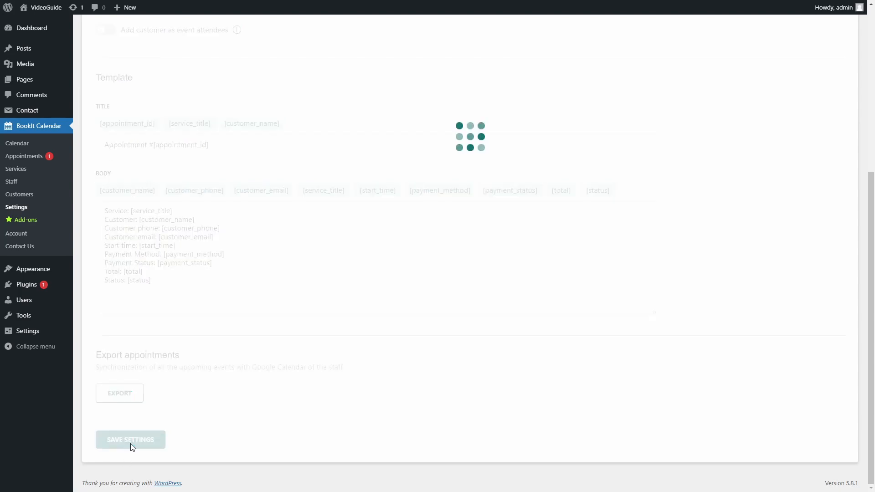
left_click(130, 440)
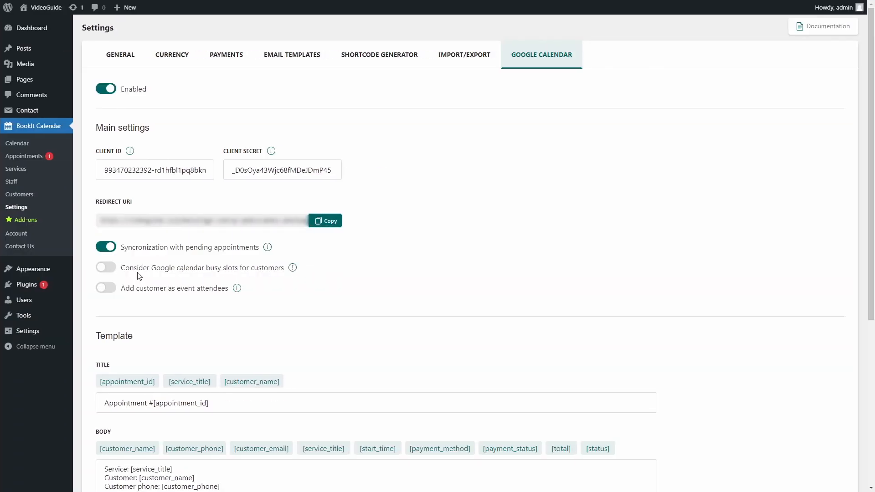
mouse_move(134, 279)
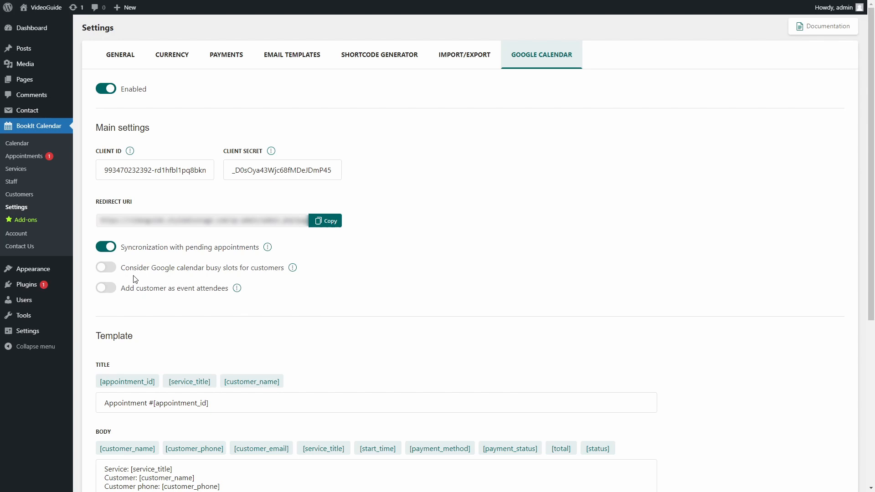
mouse_move(115, 271)
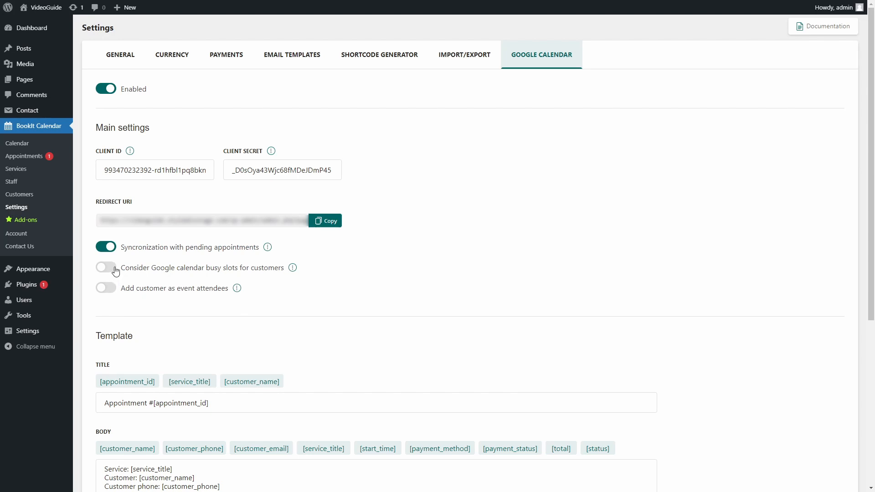
Step: Enable 'Consider Google calendar busy slots for customers' and inspect the September 16 Dog walk event
left_click(106, 267)
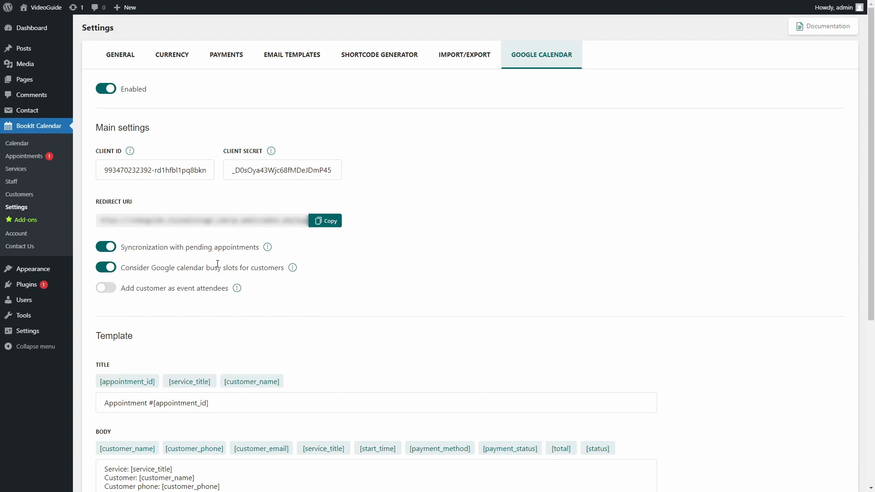
scroll("down", 3)
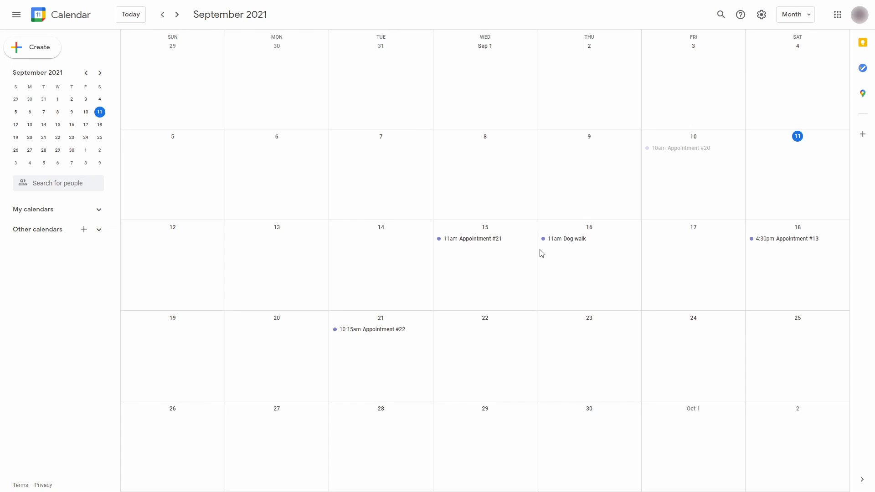
mouse_move(600, 246)
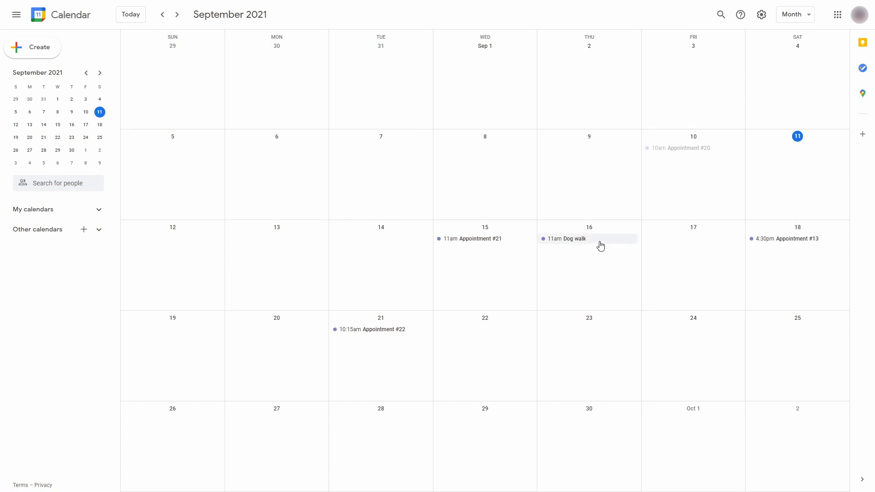
left_click(569, 238)
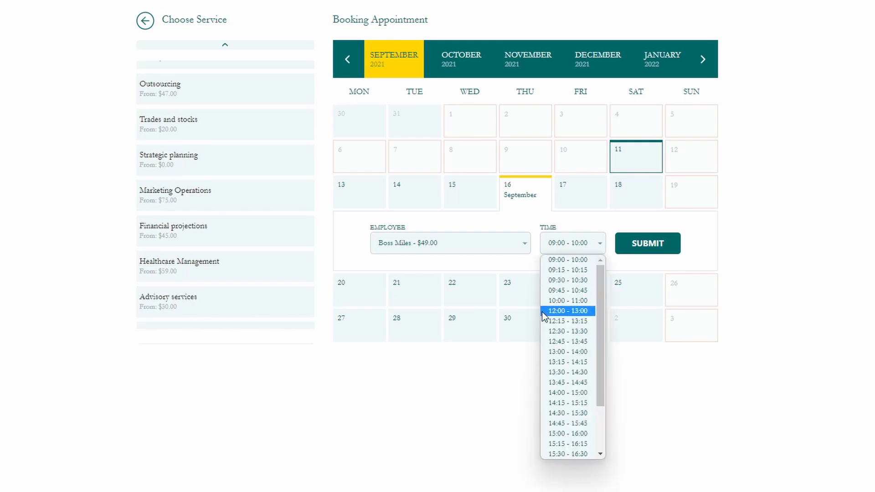
mouse_move(633, 313)
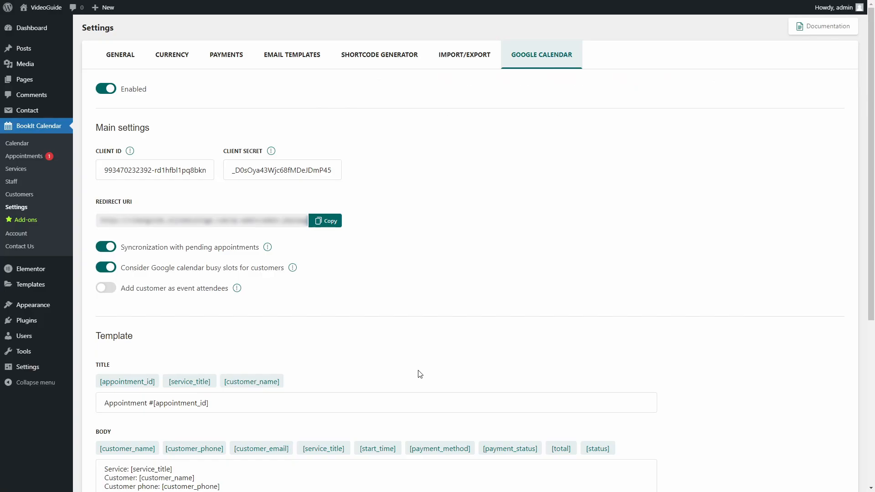
mouse_move(114, 305)
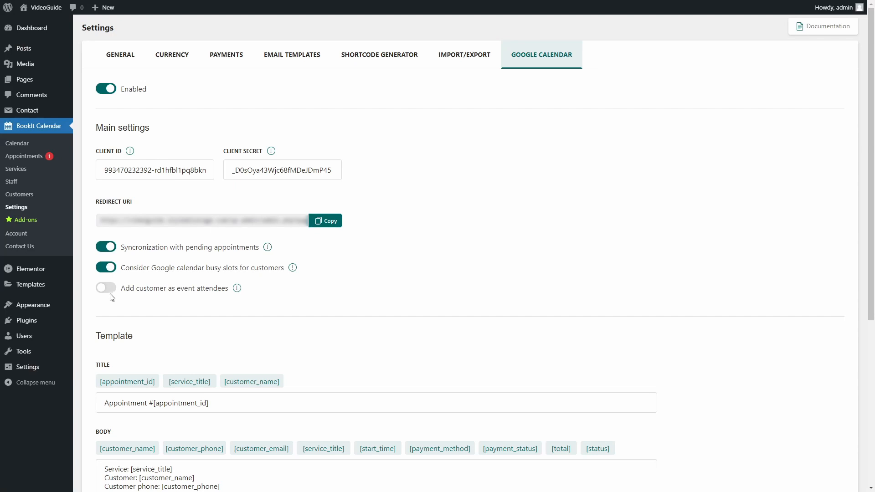
Step: Switch on the 'Add customer as event attendees' toggle
left_click(105, 288)
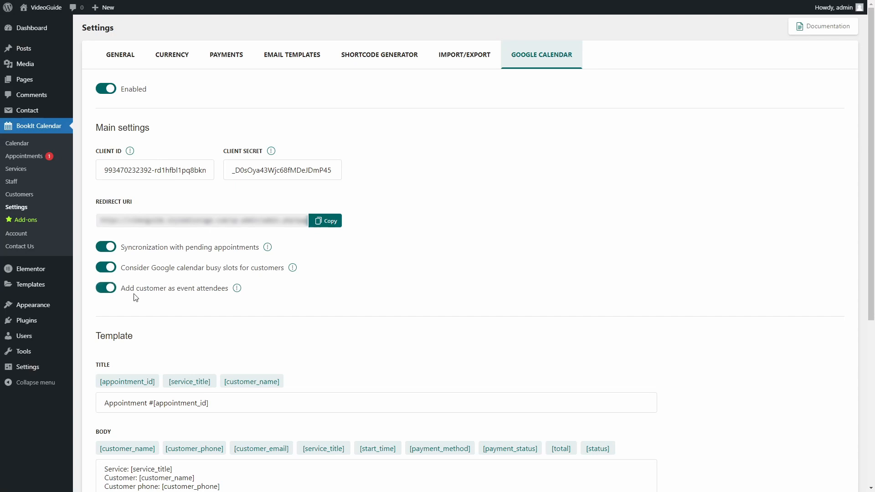
mouse_move(236, 288)
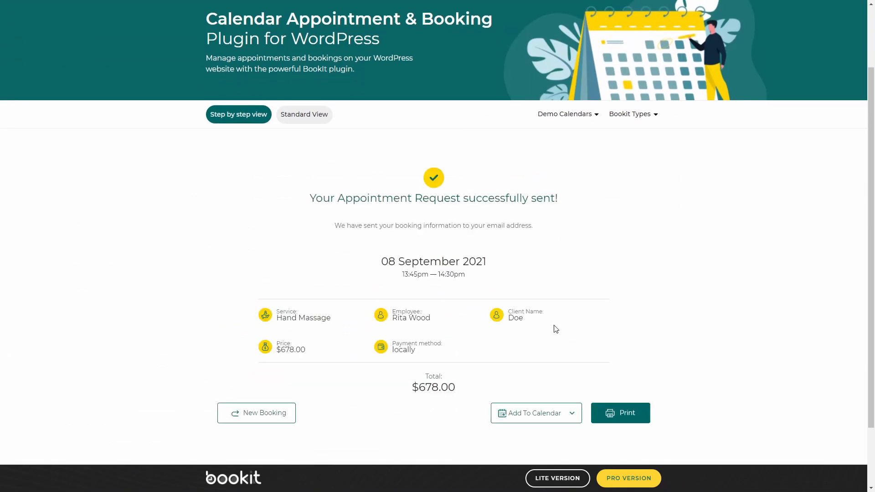
Step: Add the September 8 Hand Massage booking to Google Calendar, save the event, then view it
scroll("down", 3)
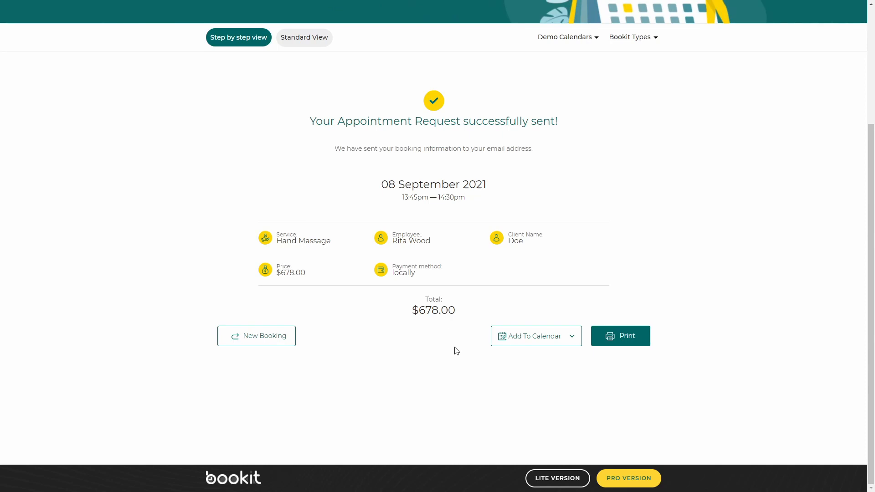
mouse_move(579, 342)
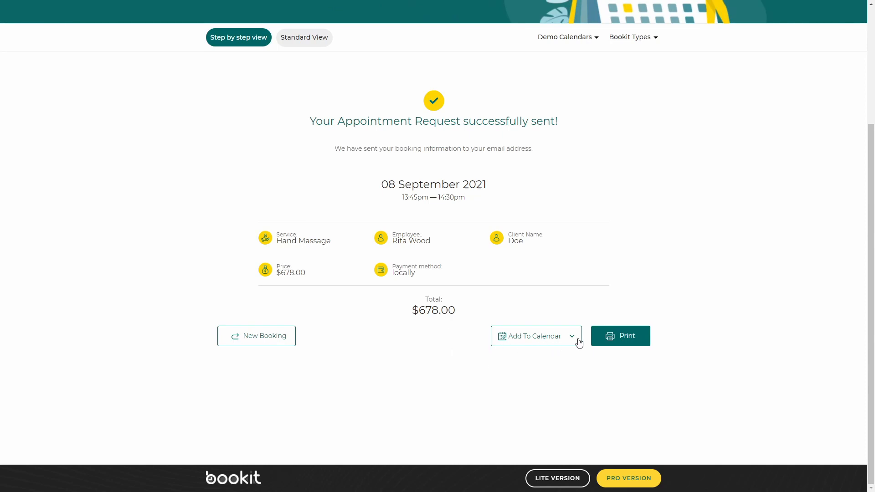
left_click(535, 336)
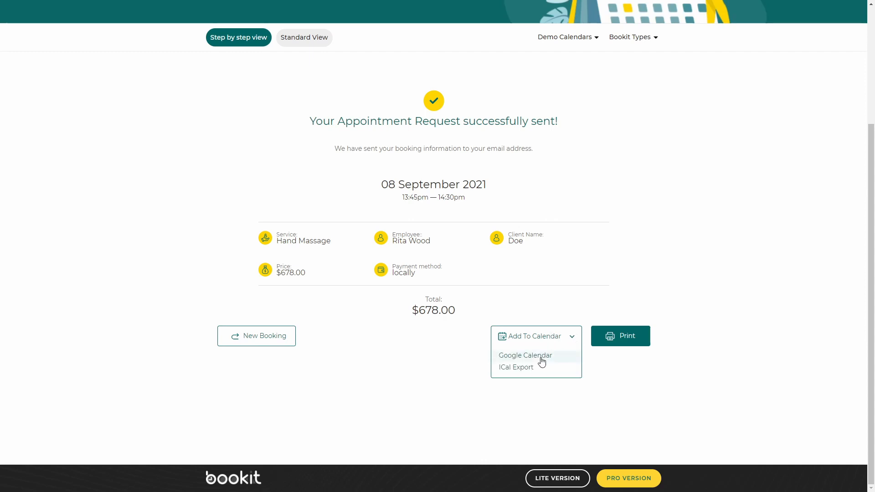
left_click(525, 356)
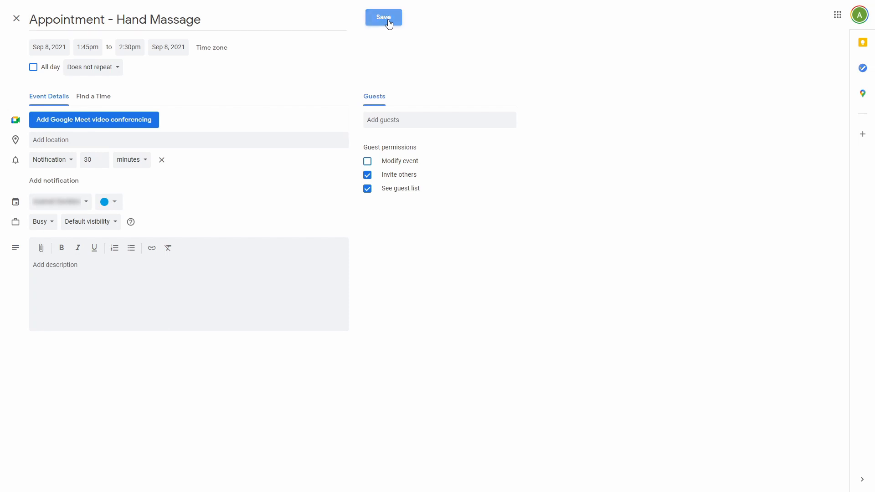
left_click(383, 17)
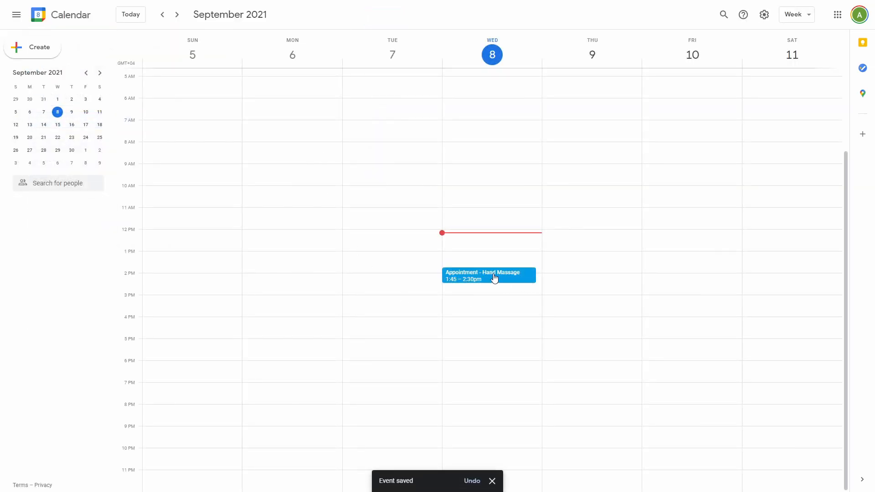
left_click(488, 275)
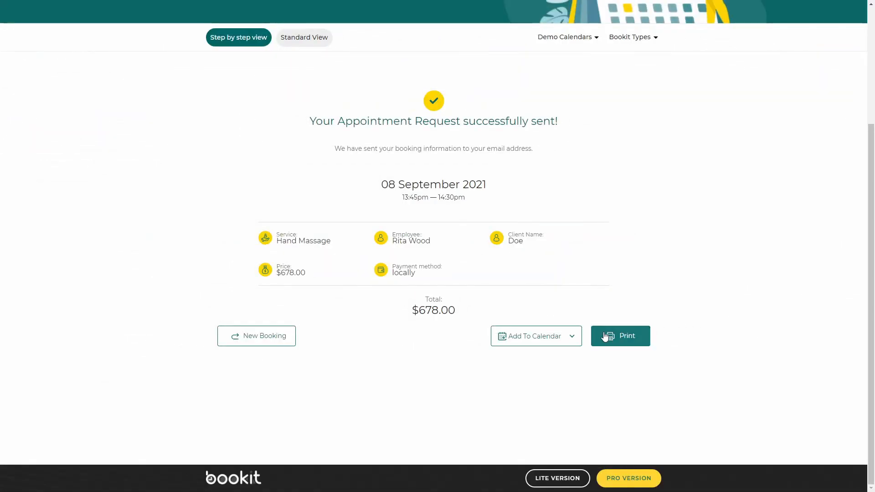
Step: Export the appointment as an iCal file and save it to the Desktop
left_click(535, 335)
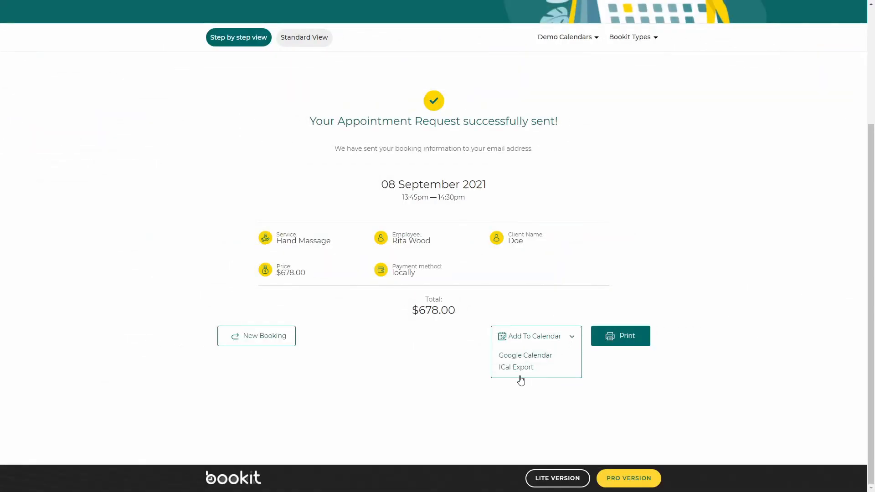
left_click(516, 368)
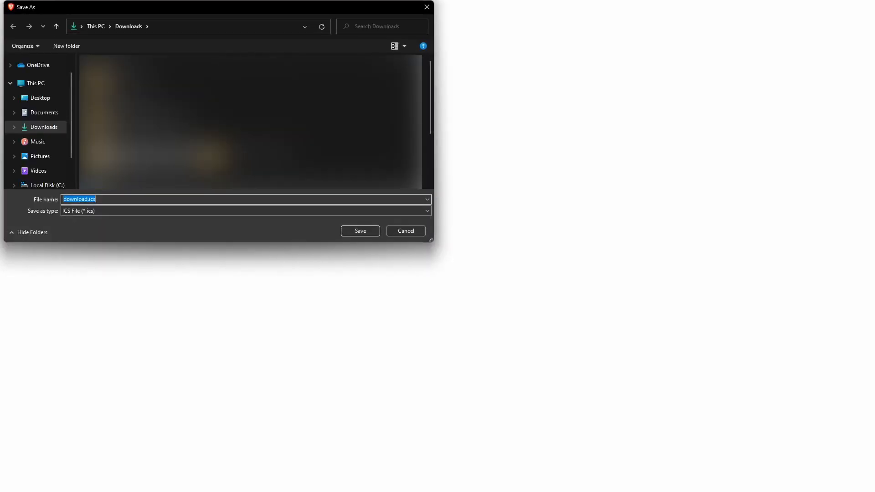
left_click(40, 97)
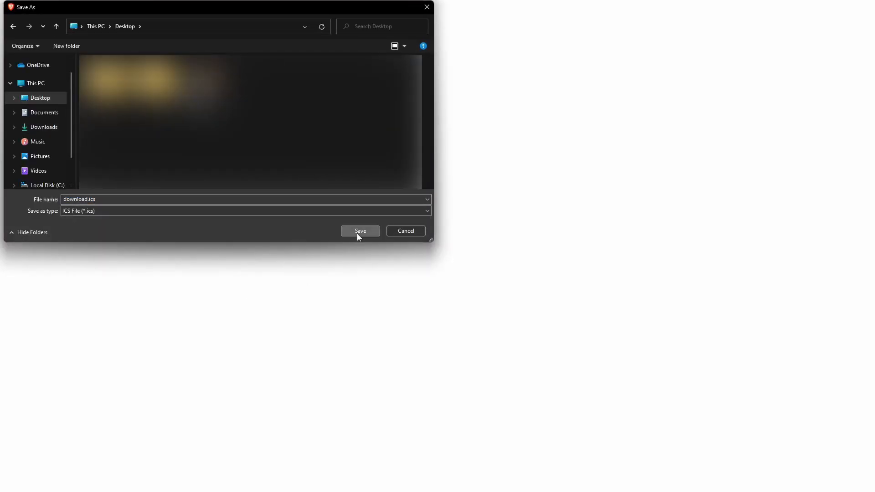
left_click(361, 231)
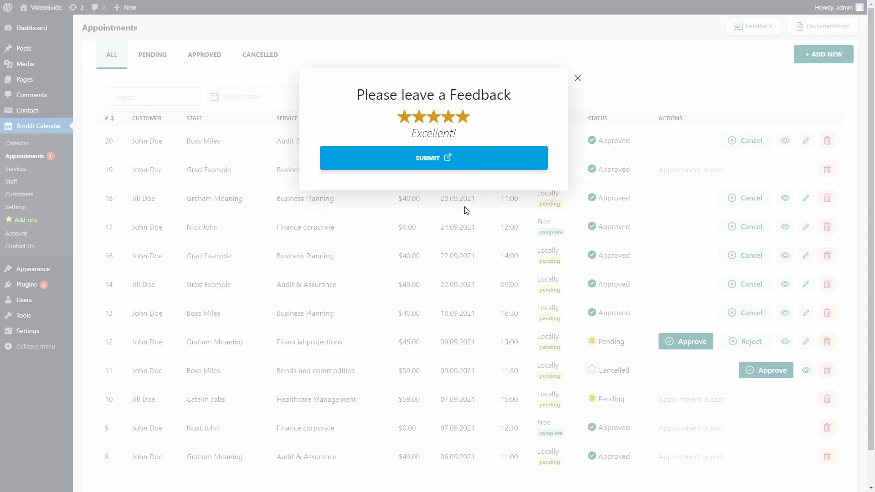
mouse_move(465, 158)
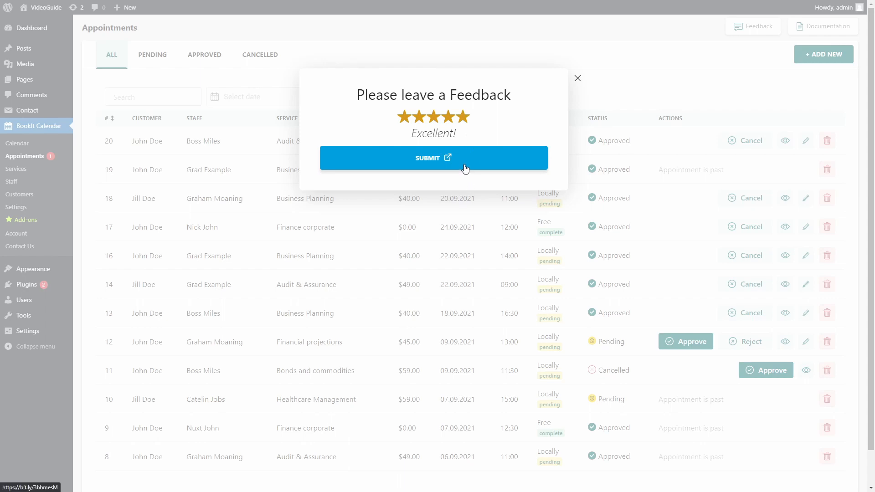
Step: Start a five-star review and type the message 'best booking plugin!'
left_click(434, 158)
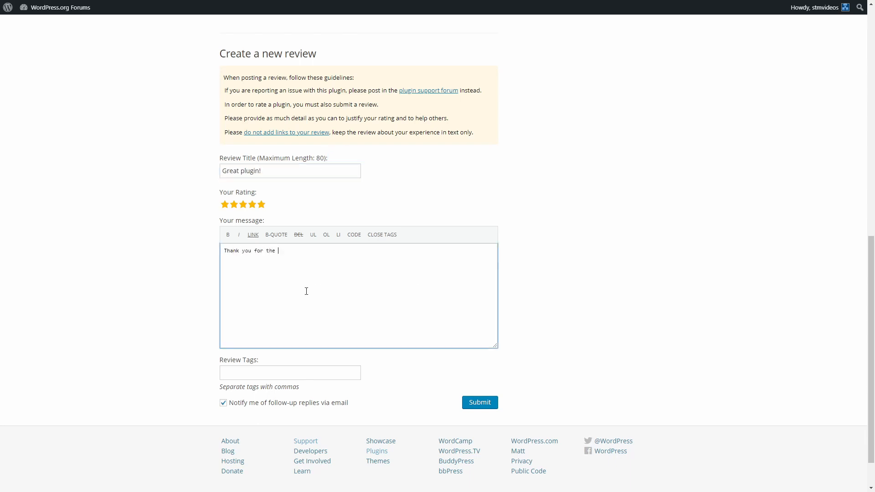
type("best booking plugin!")
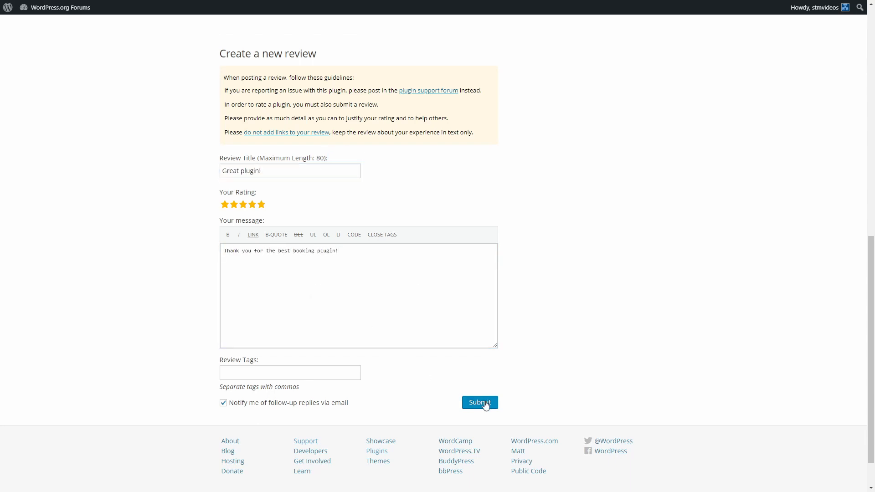